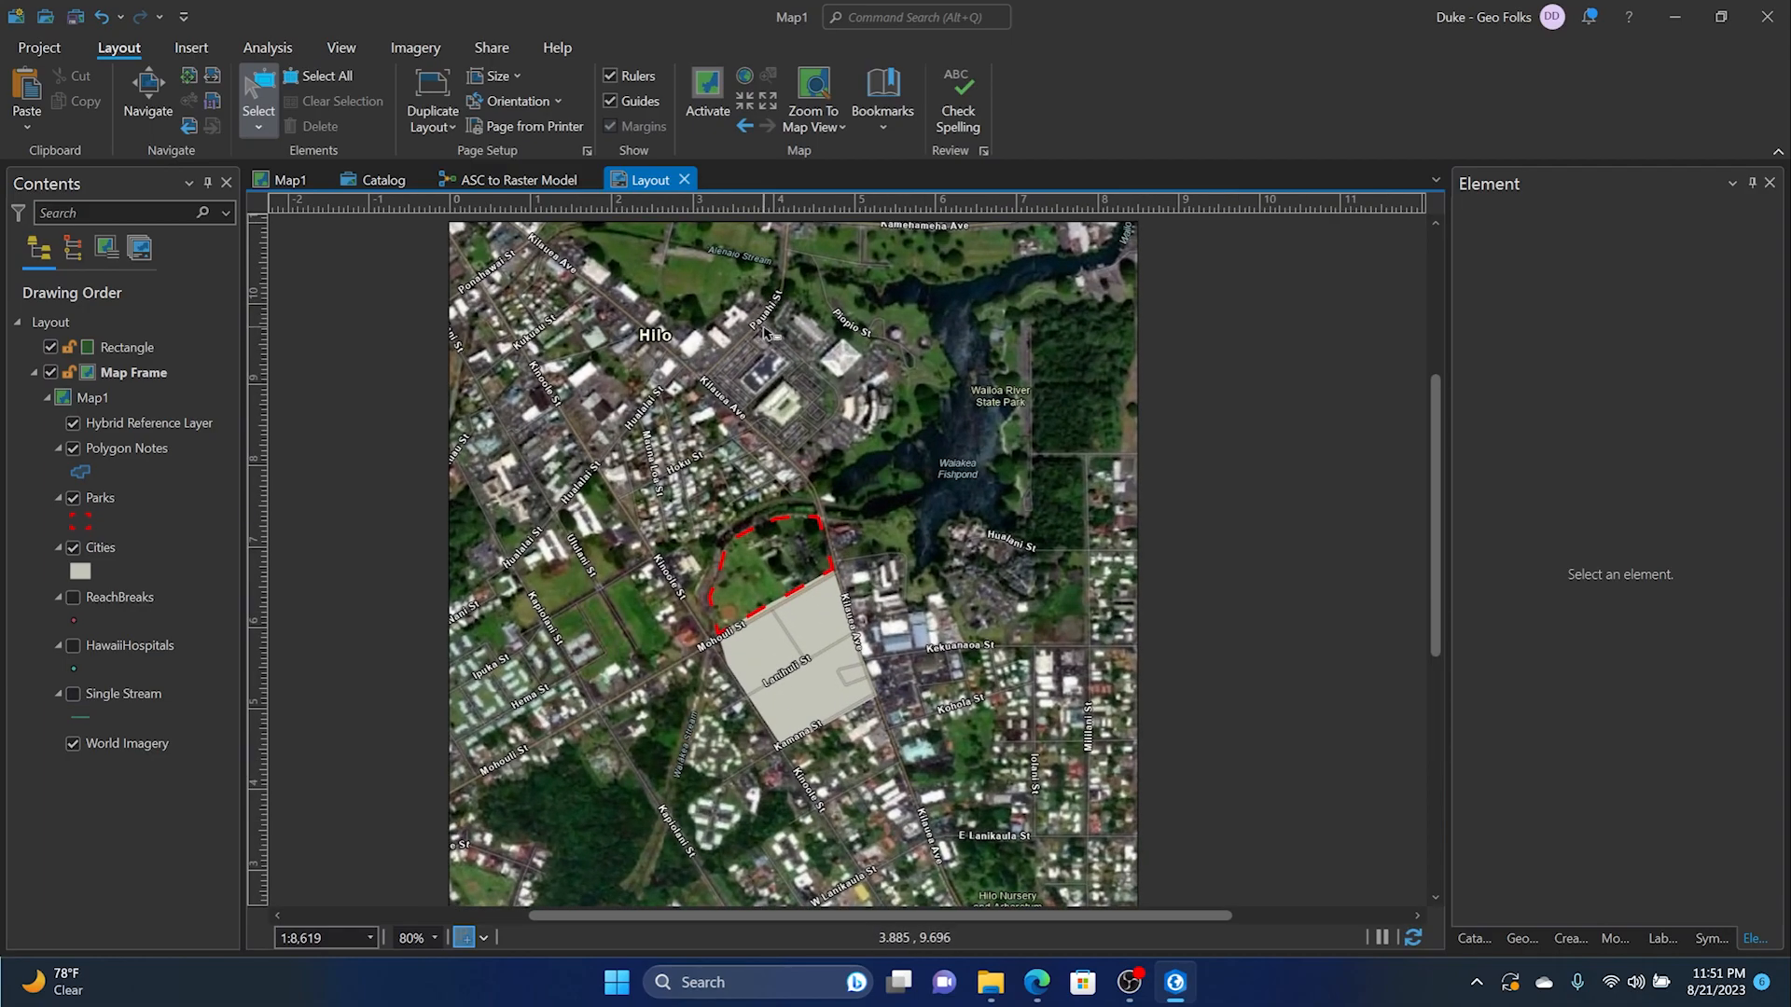
# Step: Show the Insert ribbon with the Graphics and Text gallery for layout elements
pyautogui.click(190, 49)
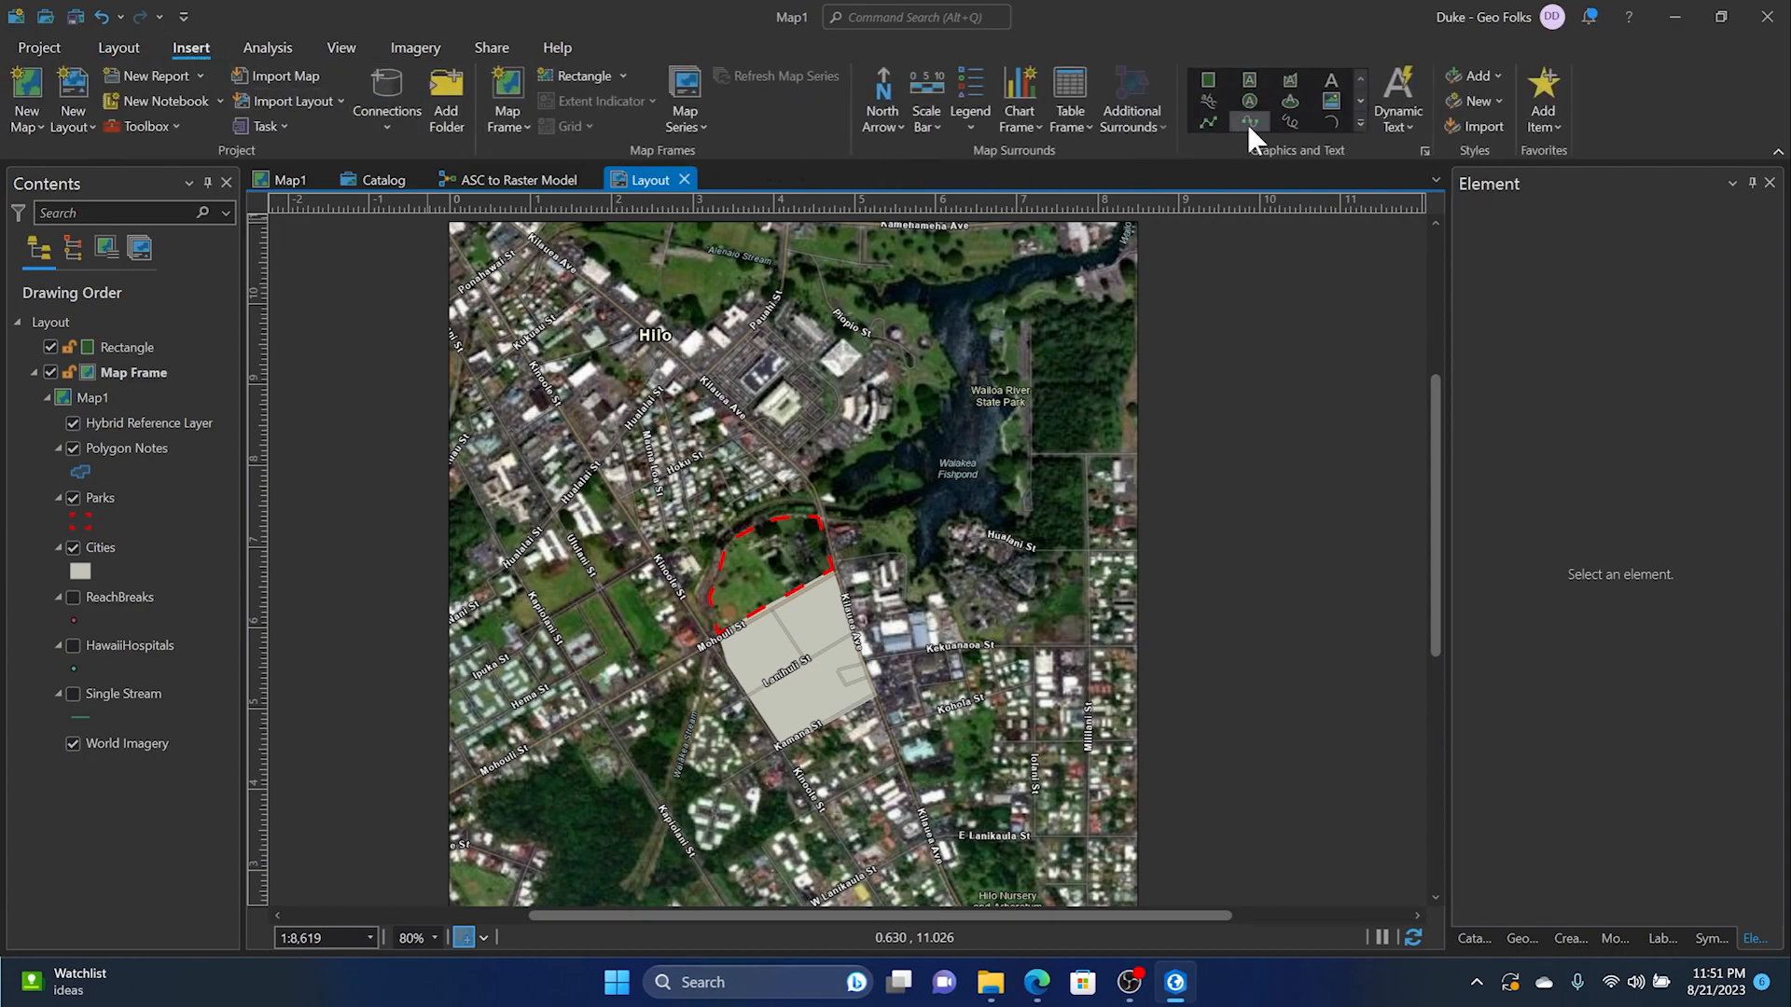
pyautogui.moveTo(1246, 86)
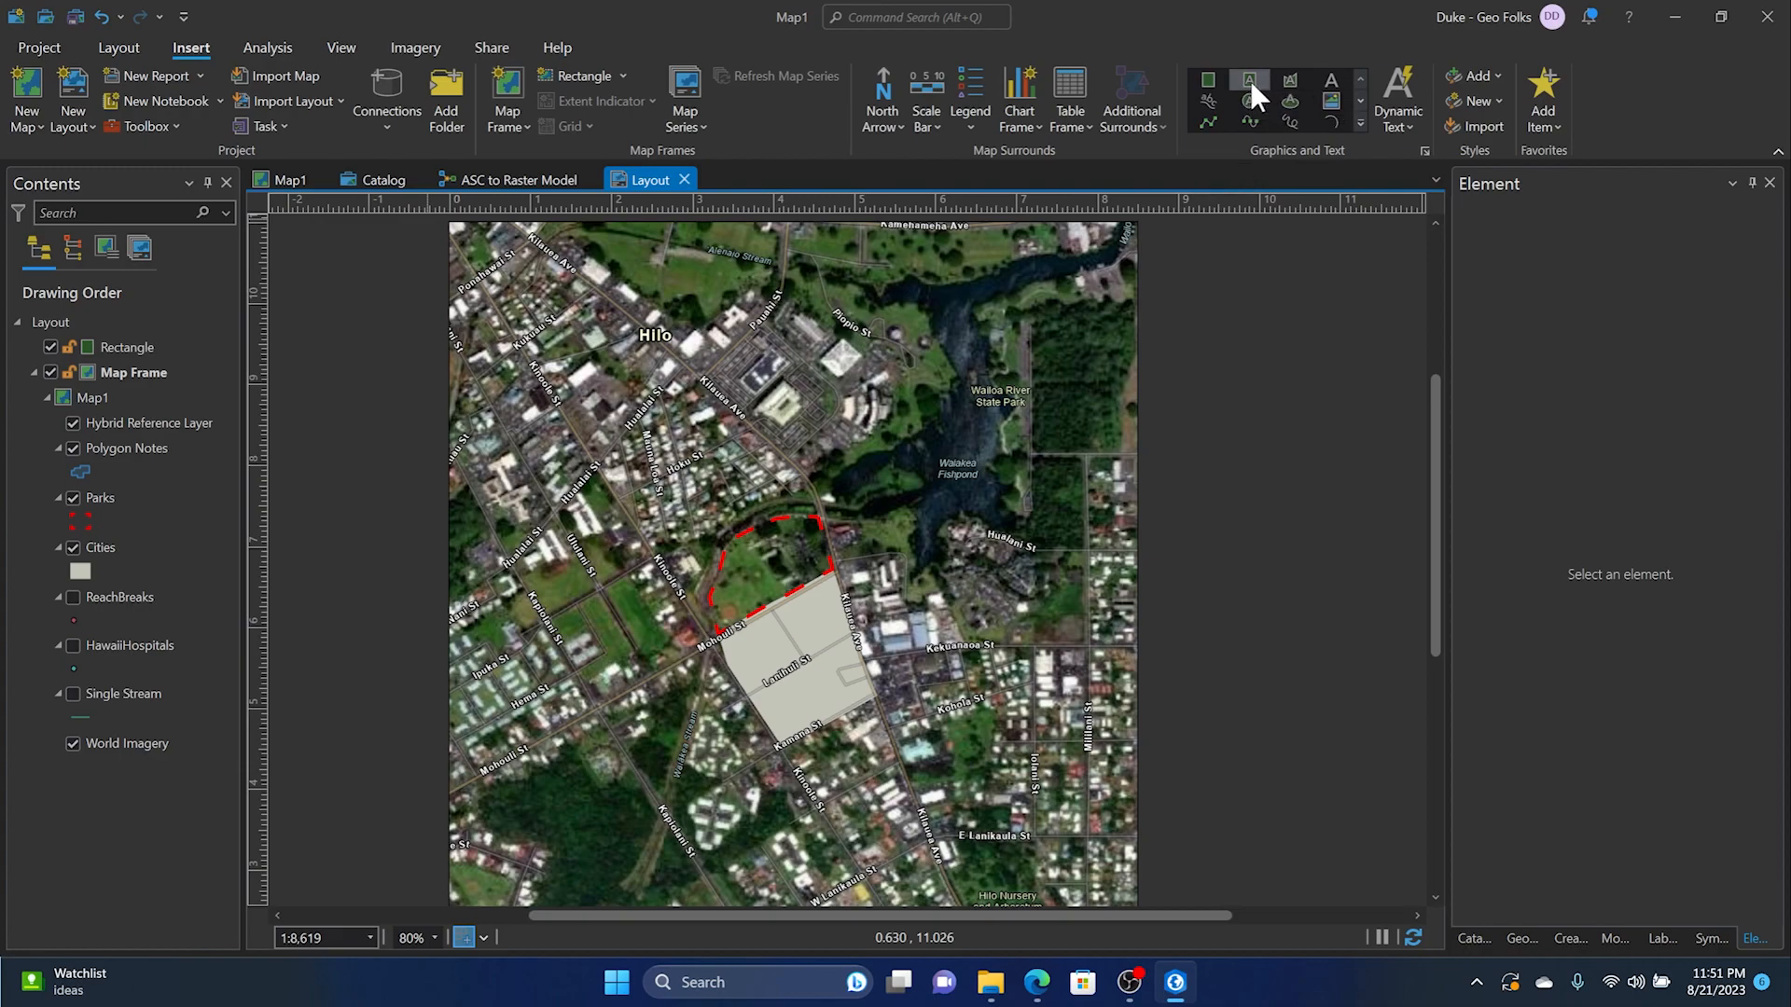
# Step: Place a new text element reading 'Parks of Hawaii' over the upper part of the map
pyautogui.moveTo(662, 283); pyautogui.dragTo(923, 392)
pyautogui.write('Parks of Hawaii')
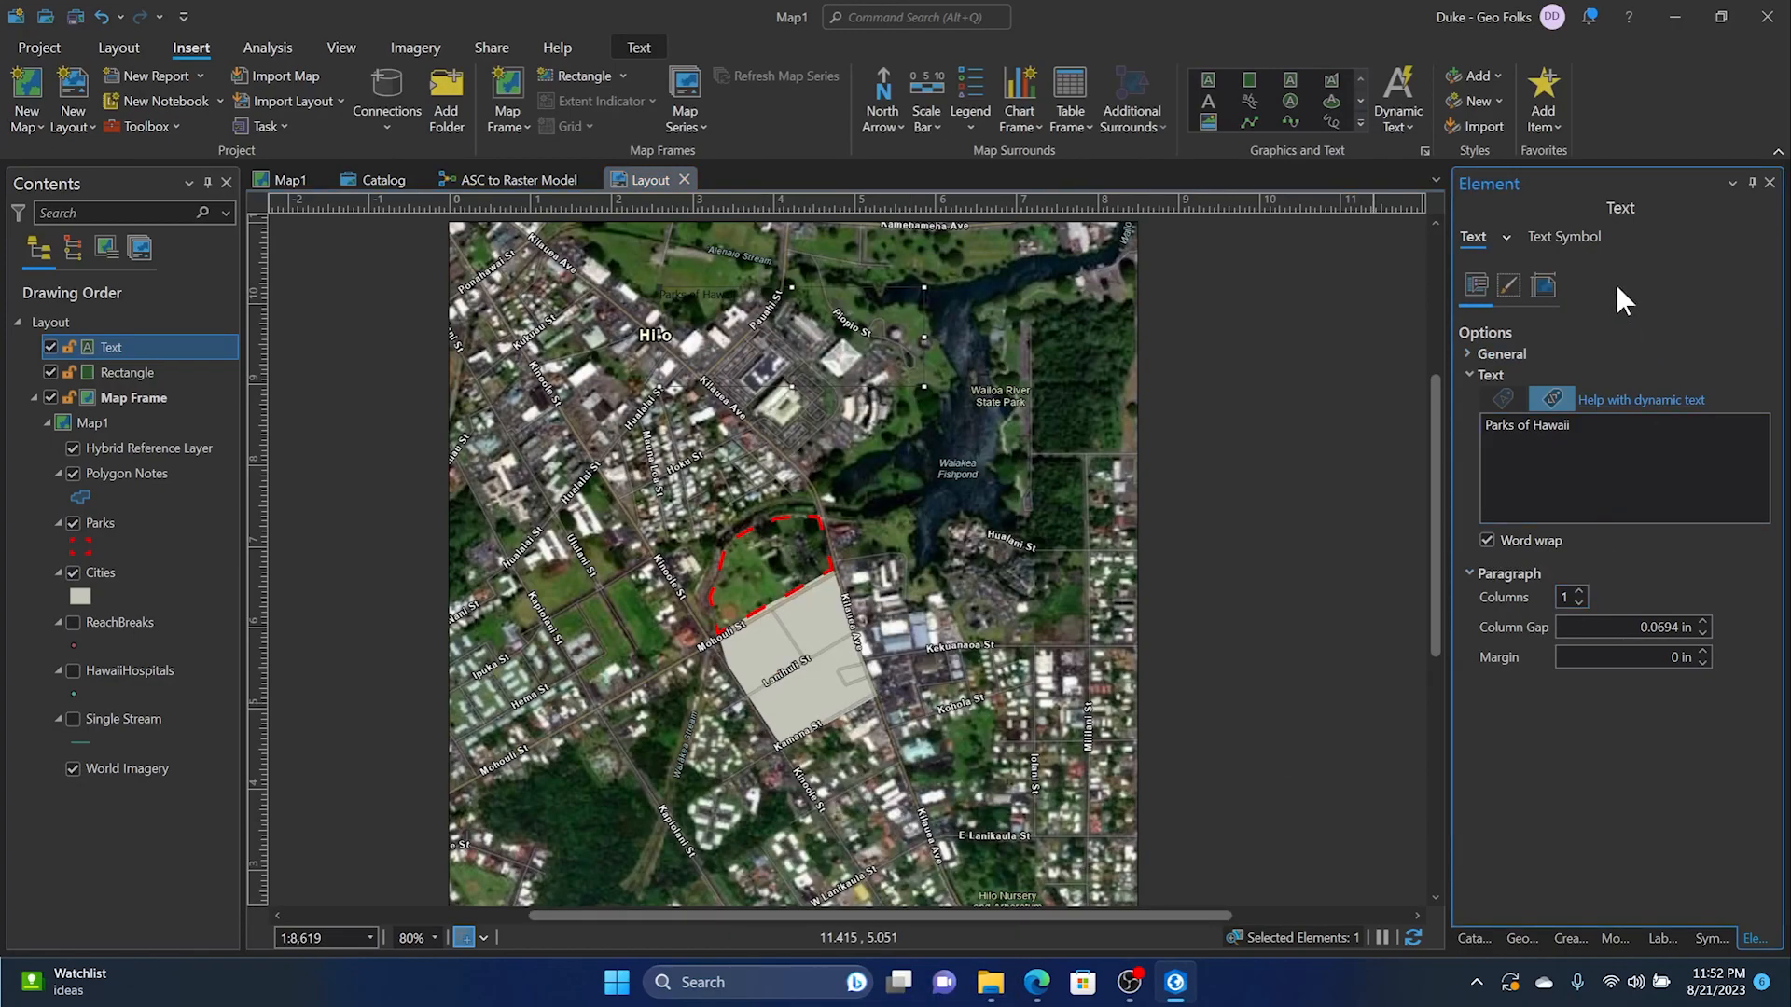
# Step: Format the title as 24 pt bold in the Text Symbol settings
pyautogui.click(1563, 237)
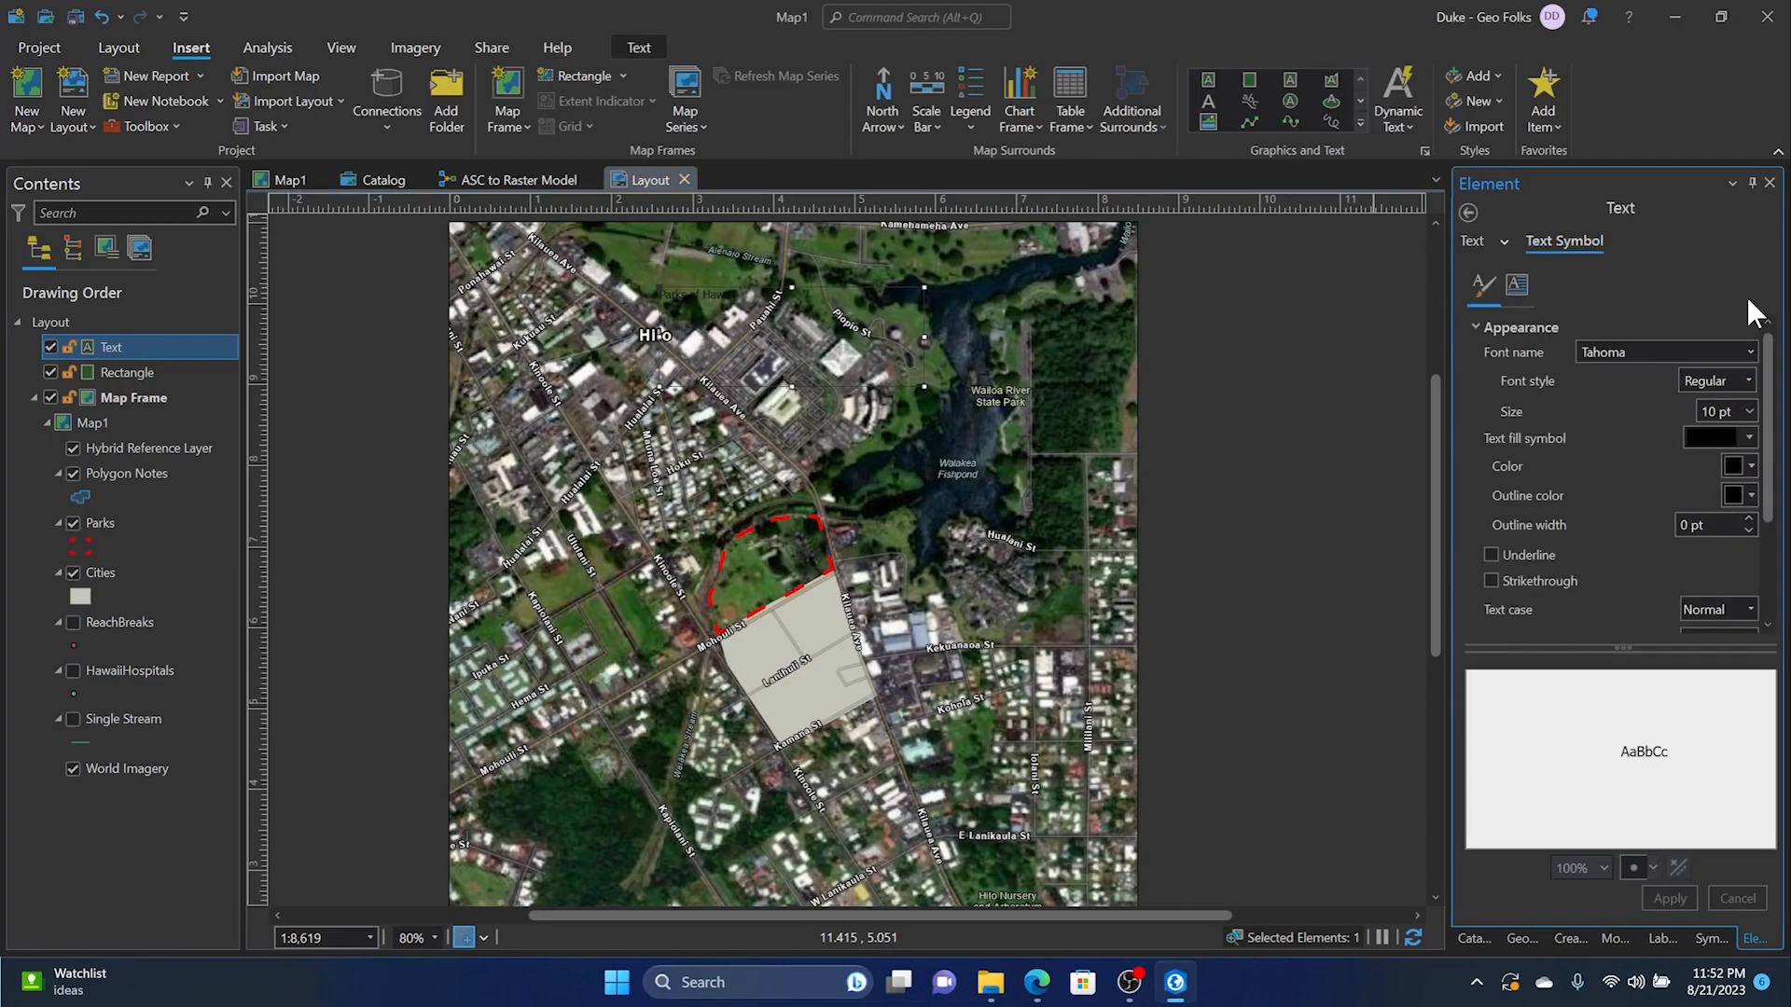
pyautogui.click(1750, 410)
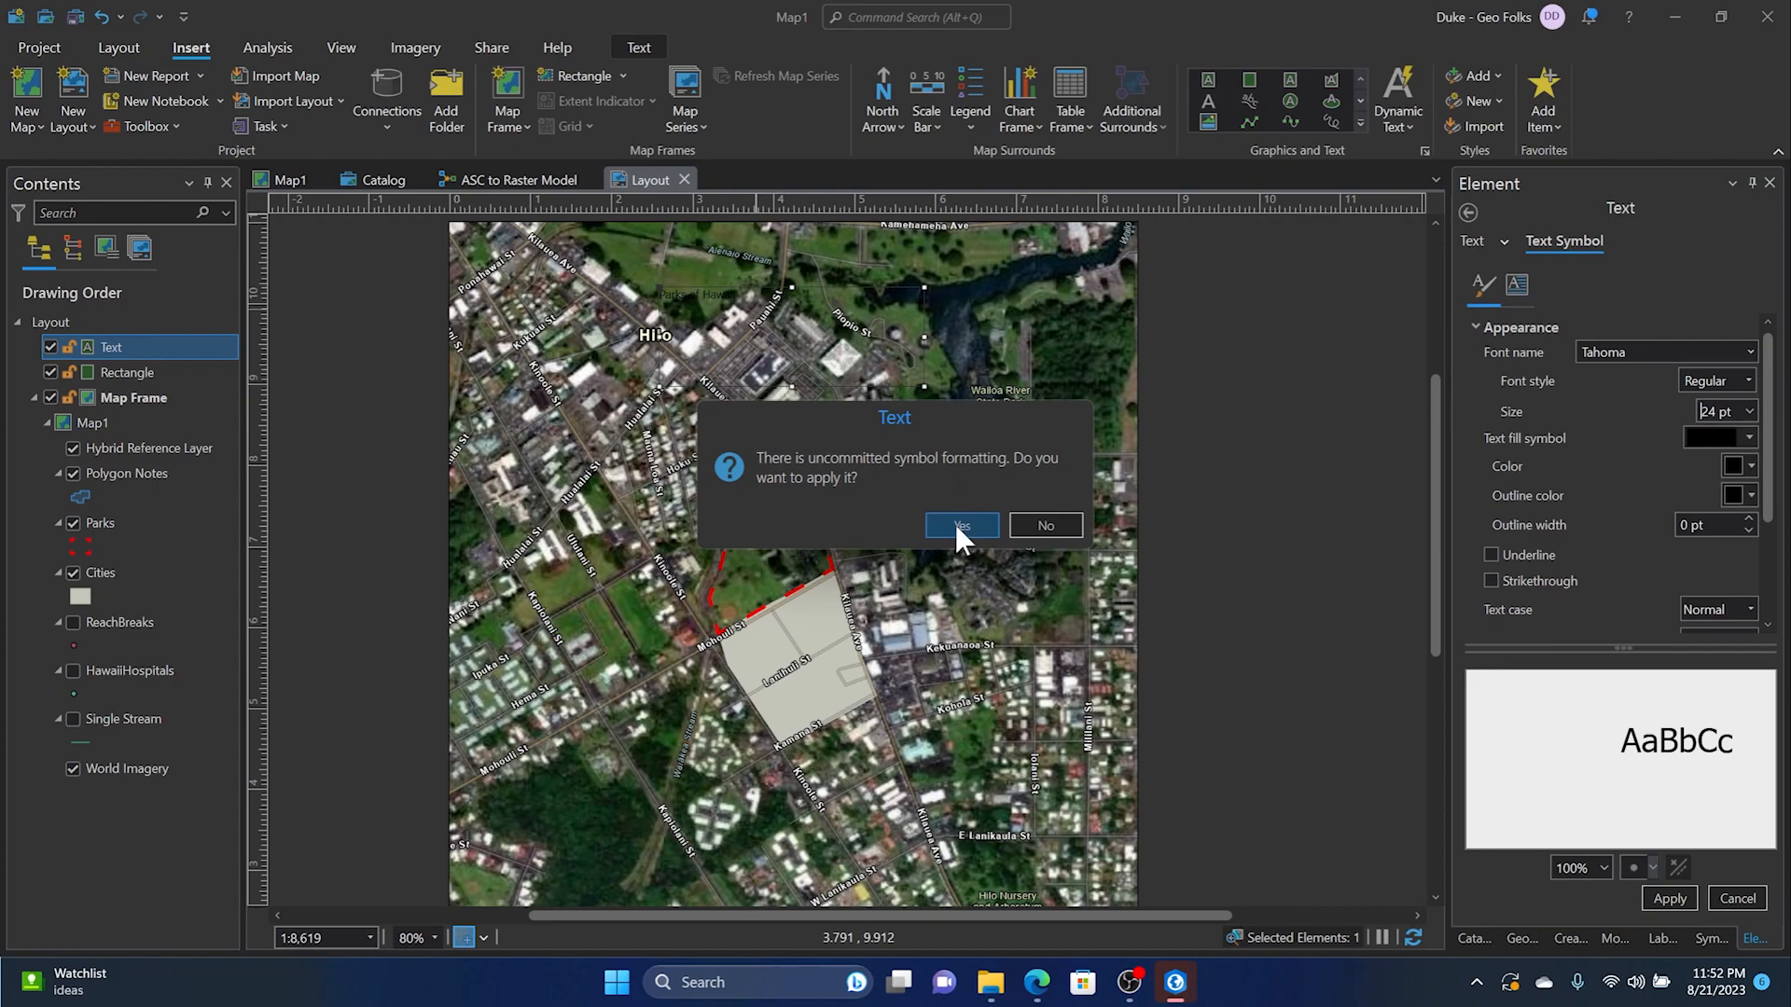
pyautogui.click(961, 526)
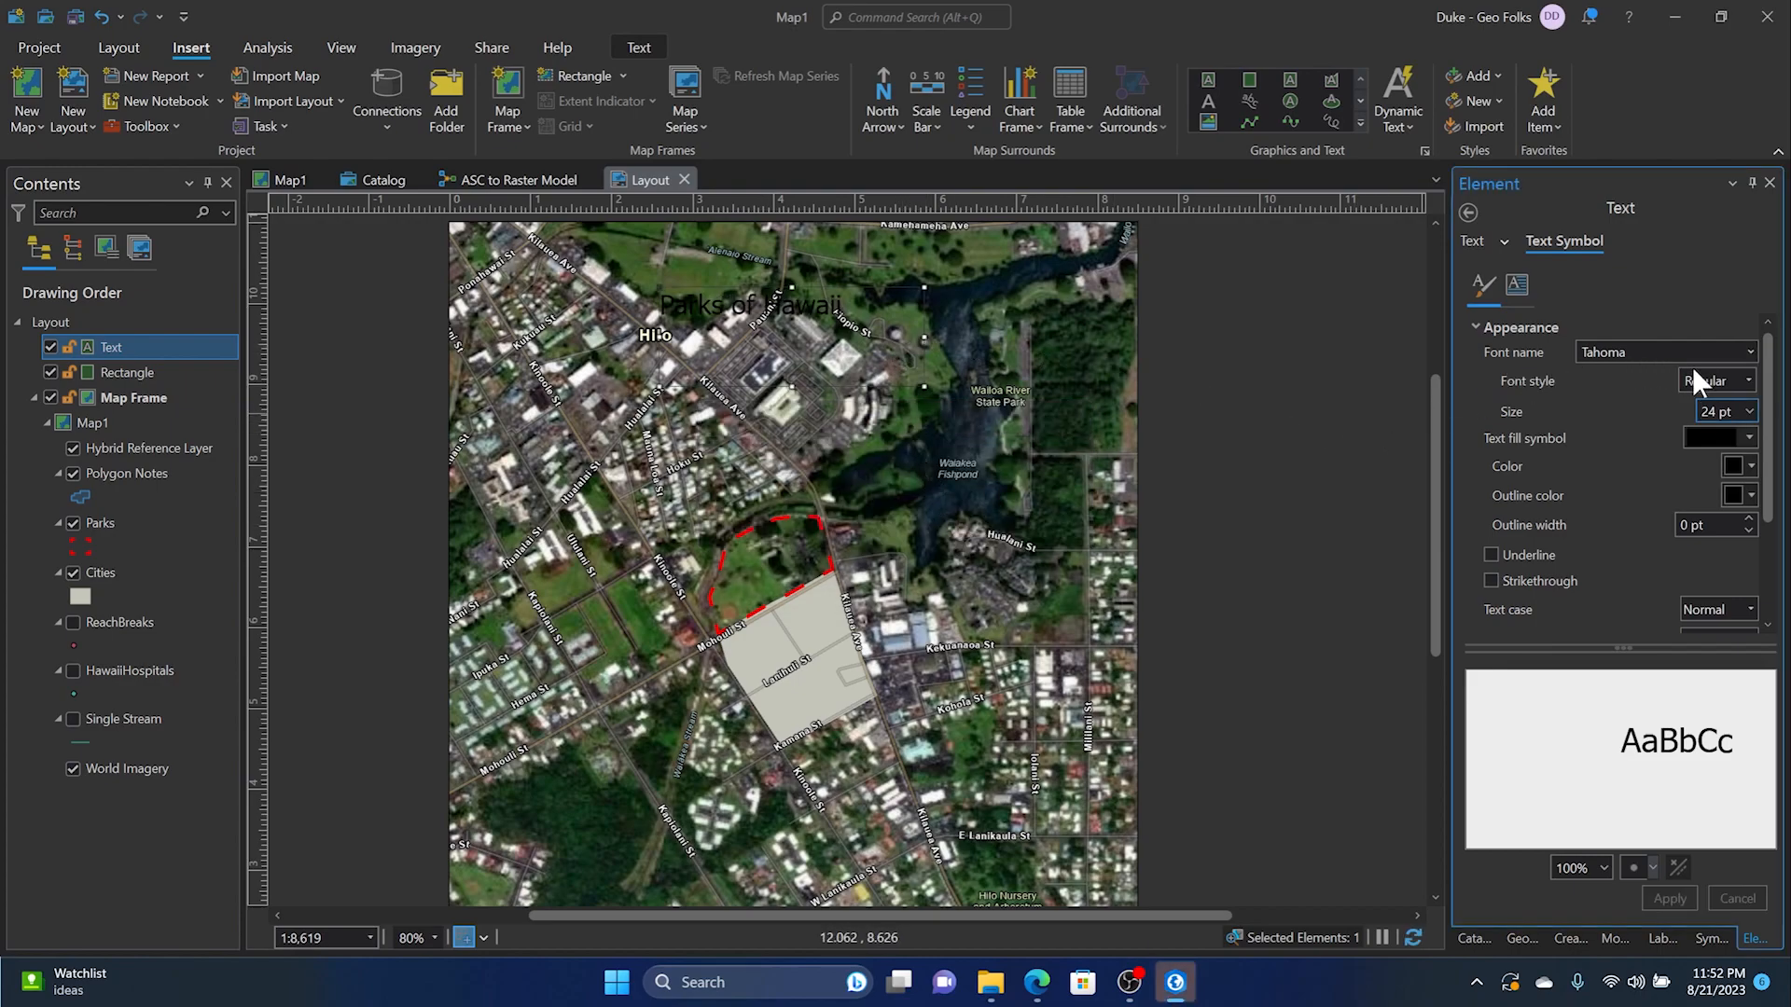
pyautogui.moveTo(1759, 380)
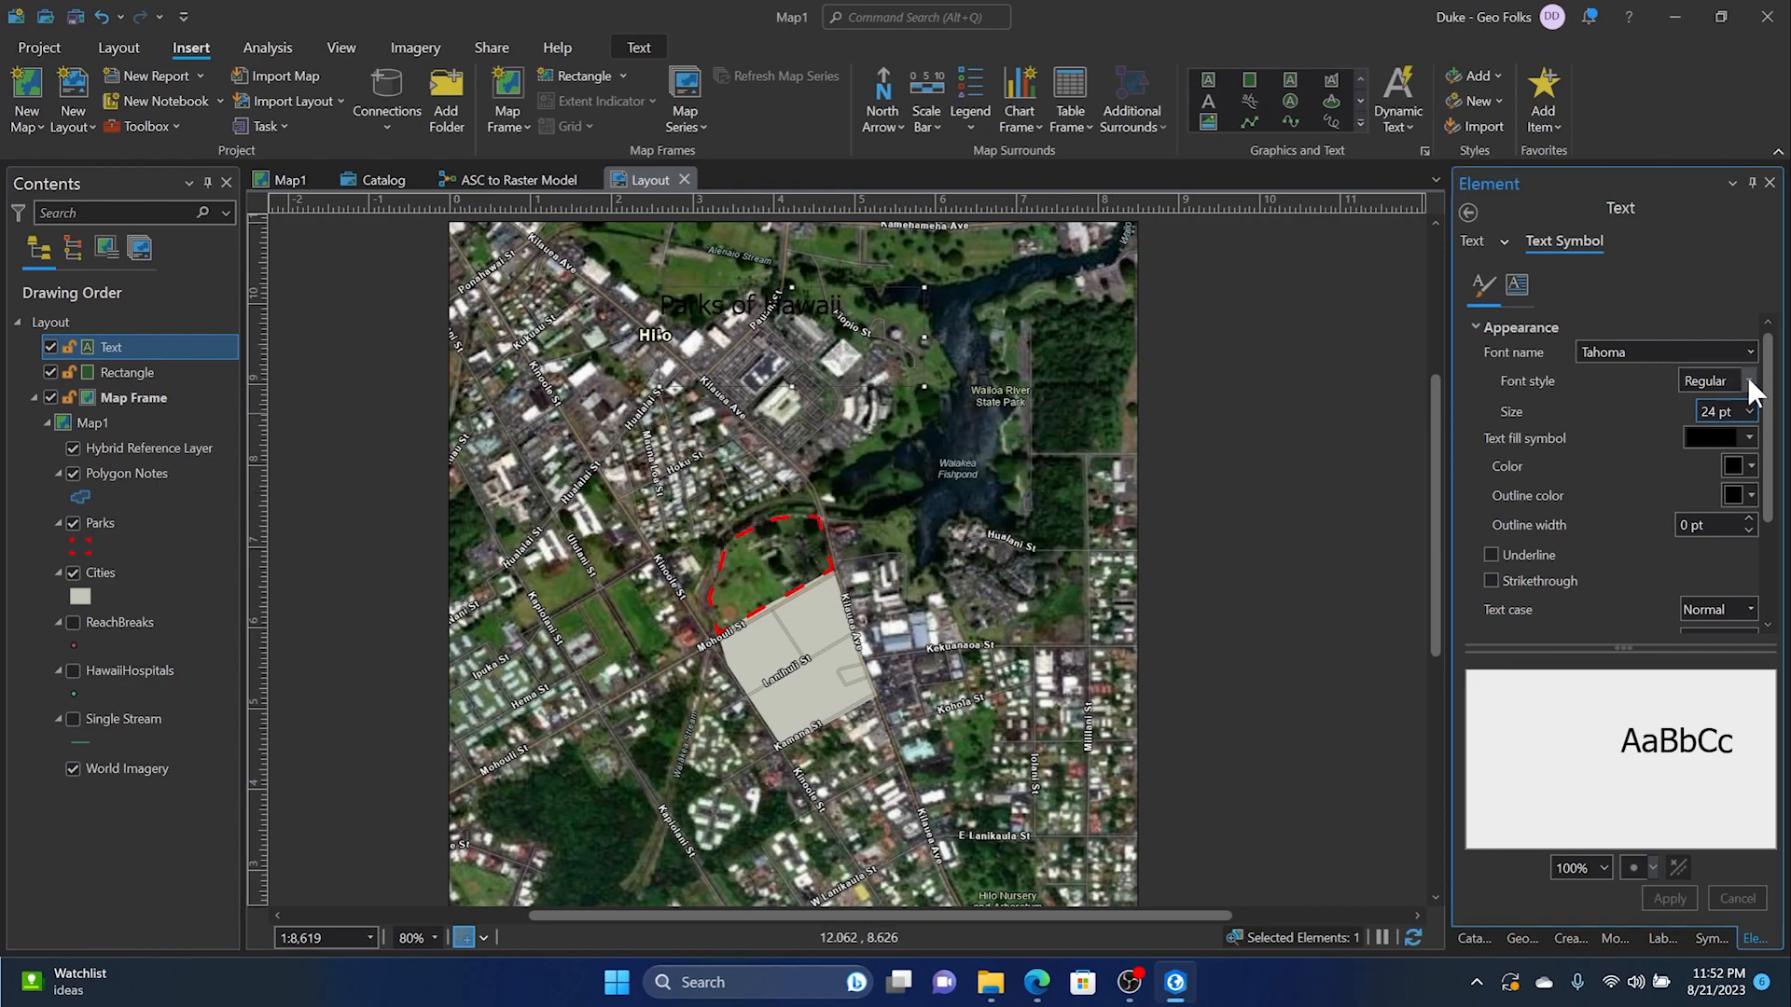
pyautogui.click(1753, 381)
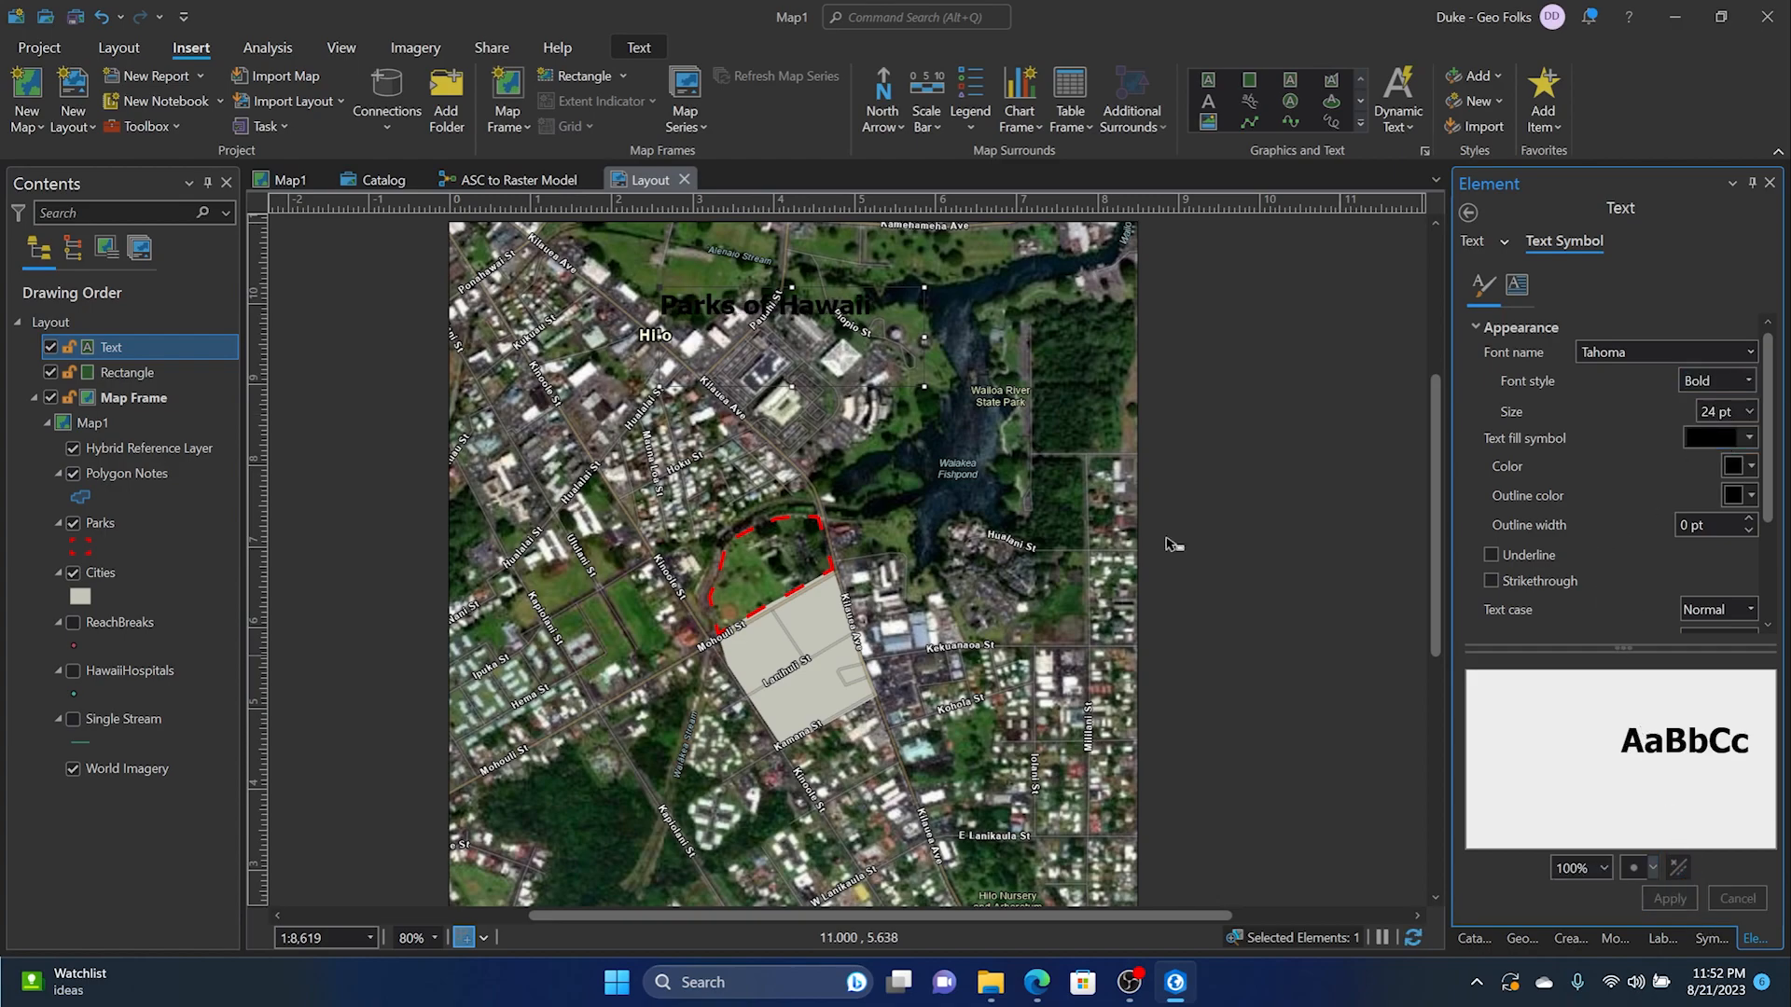
pyautogui.moveTo(877, 321)
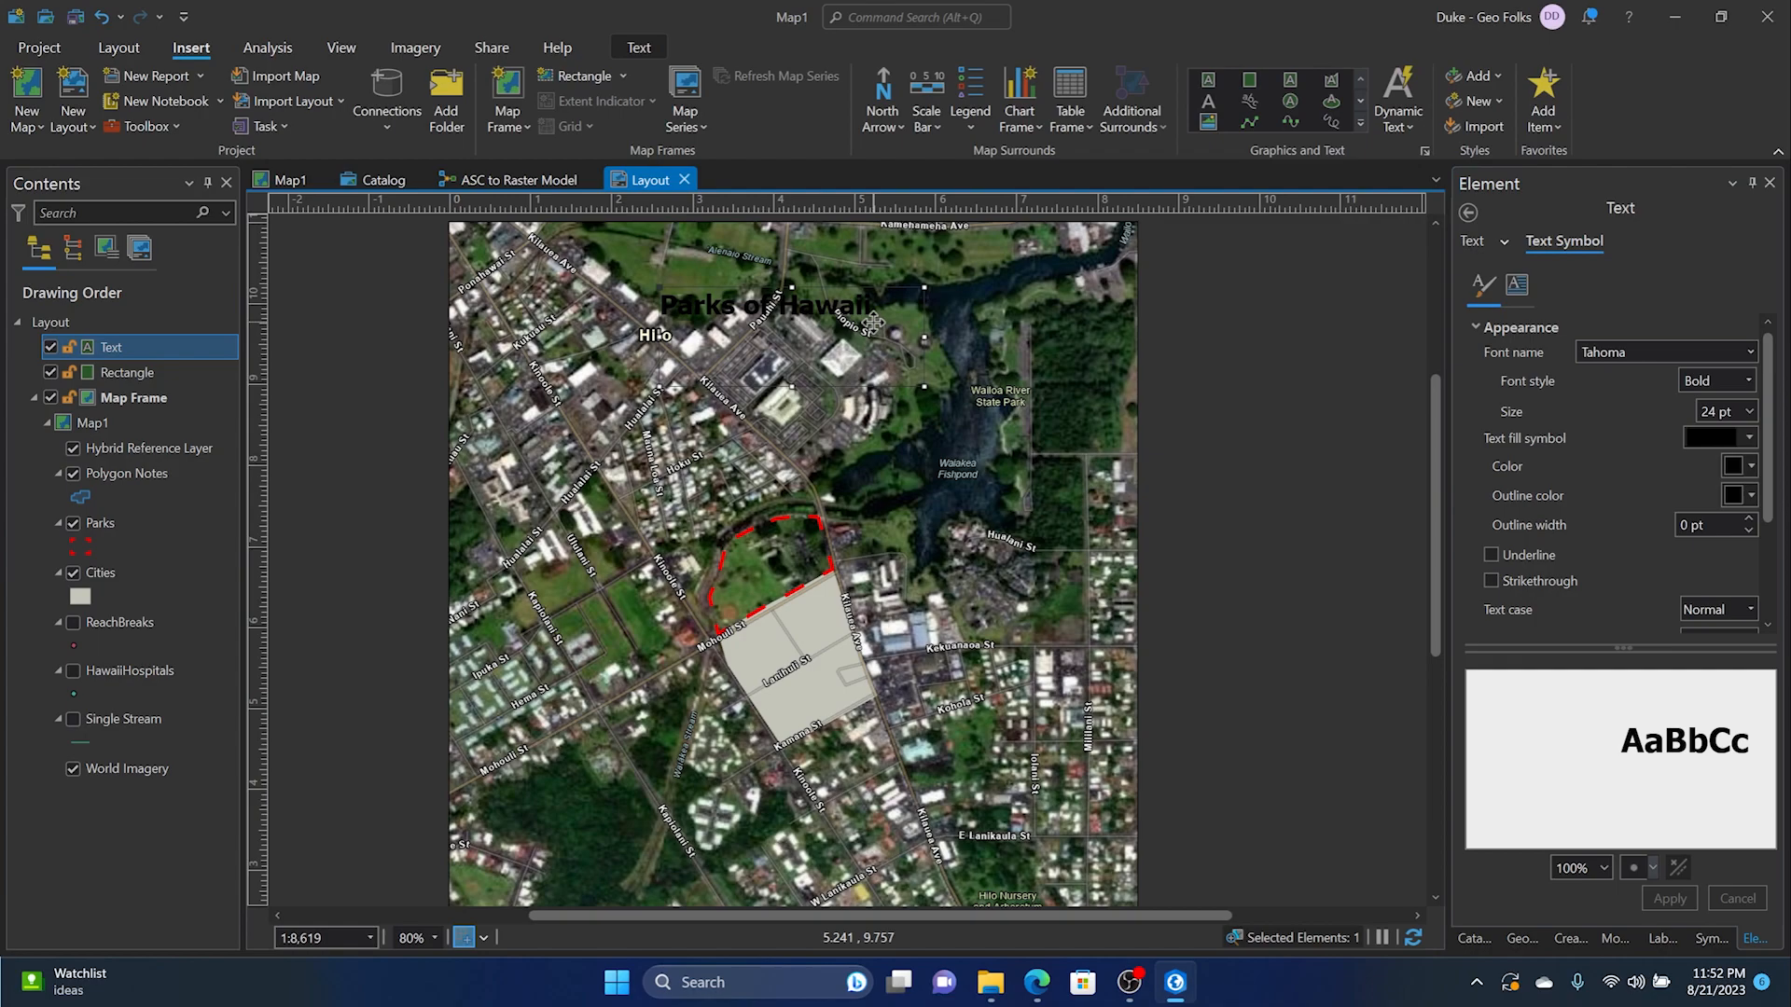
# Step: Change the title's text fill from black to the white polygon fill
pyautogui.click(1735, 466)
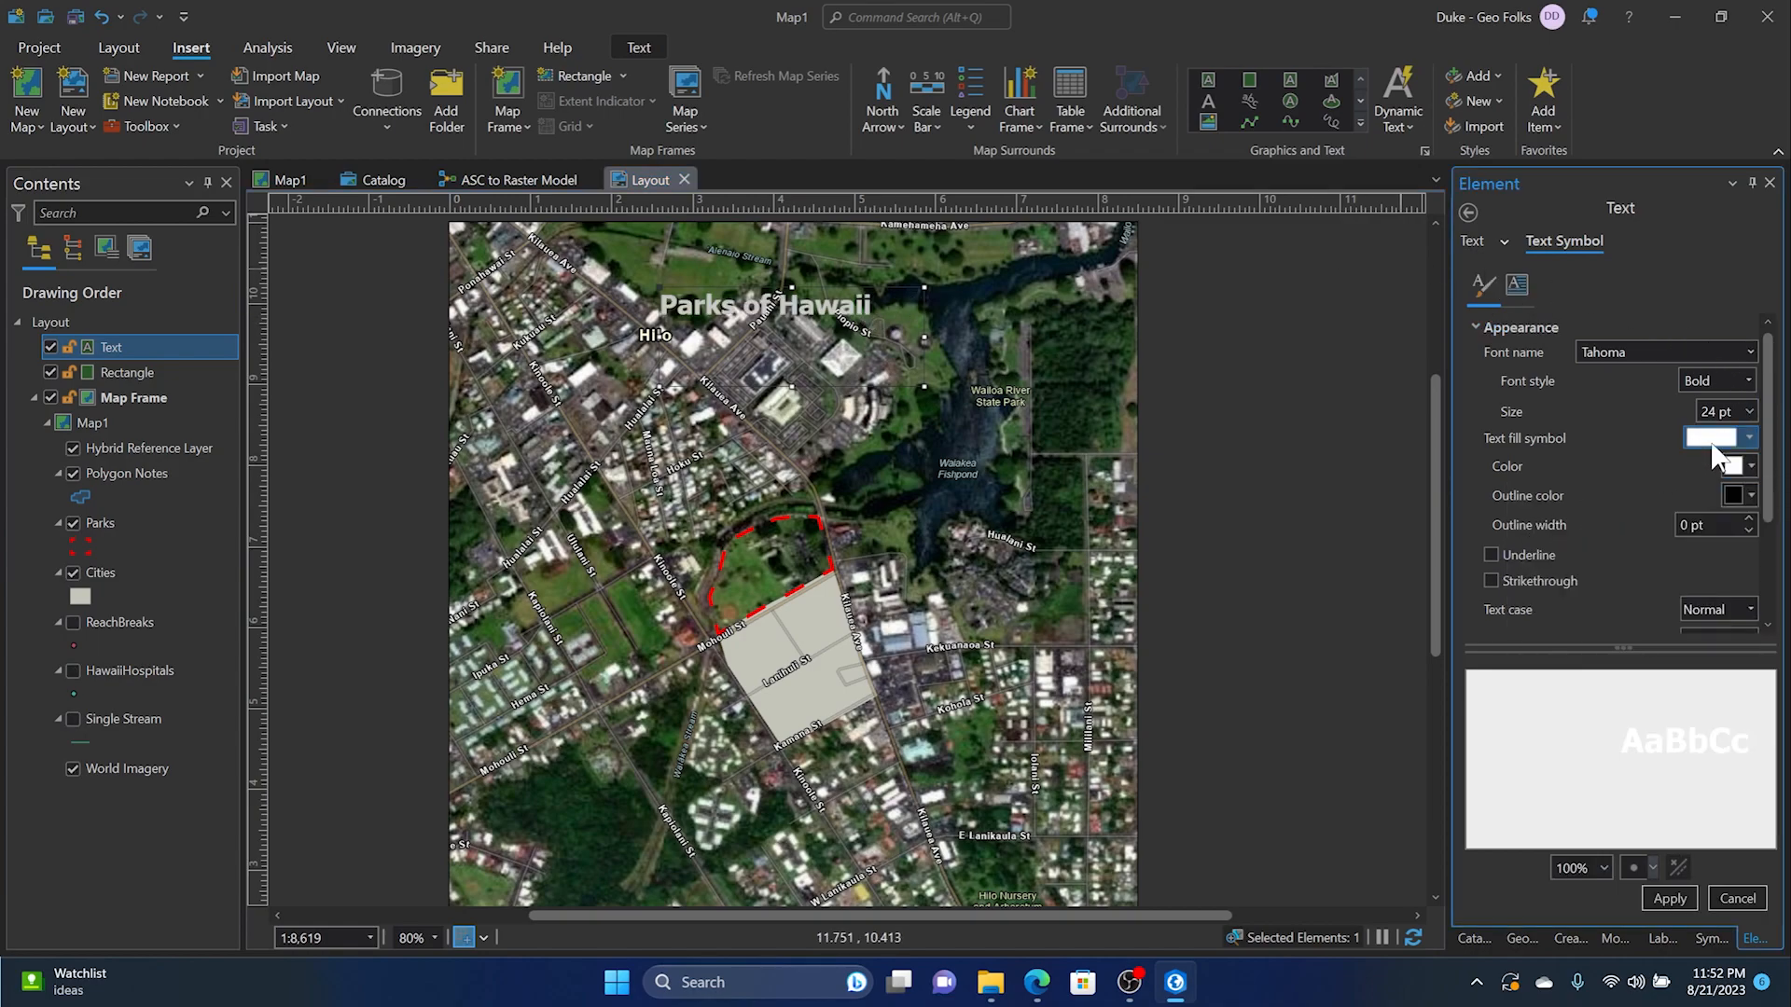
pyautogui.click(1746, 436)
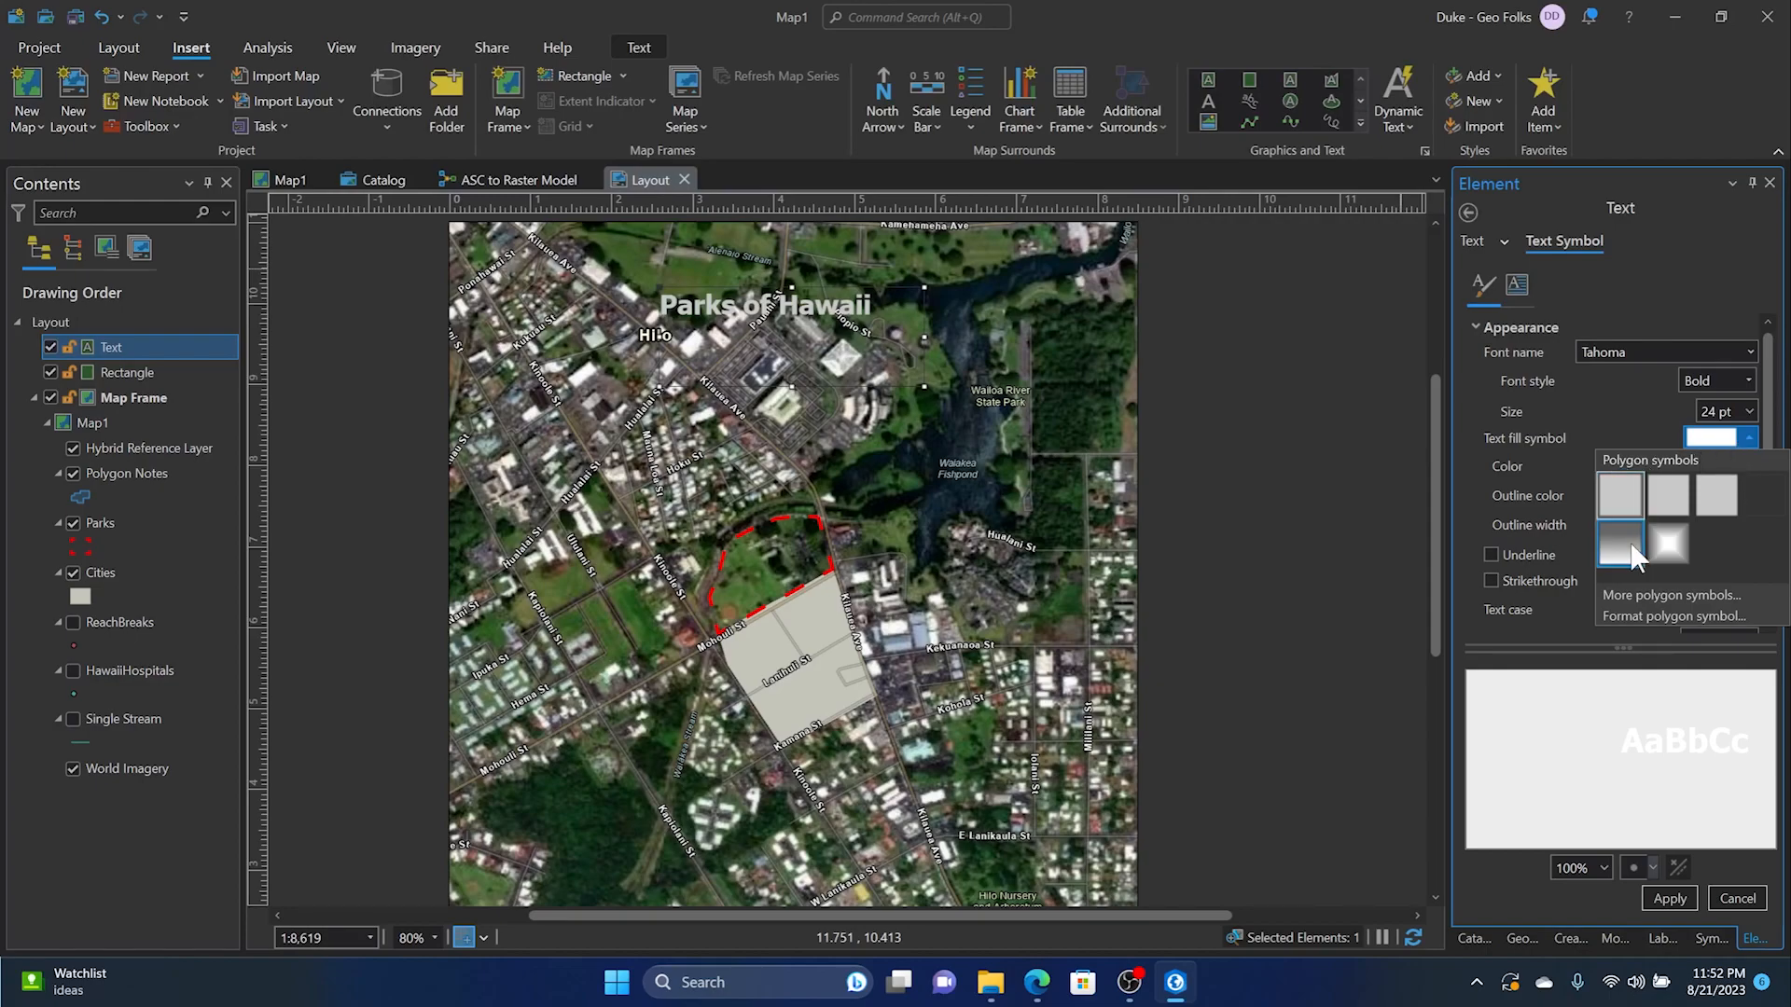
pyautogui.click(1621, 541)
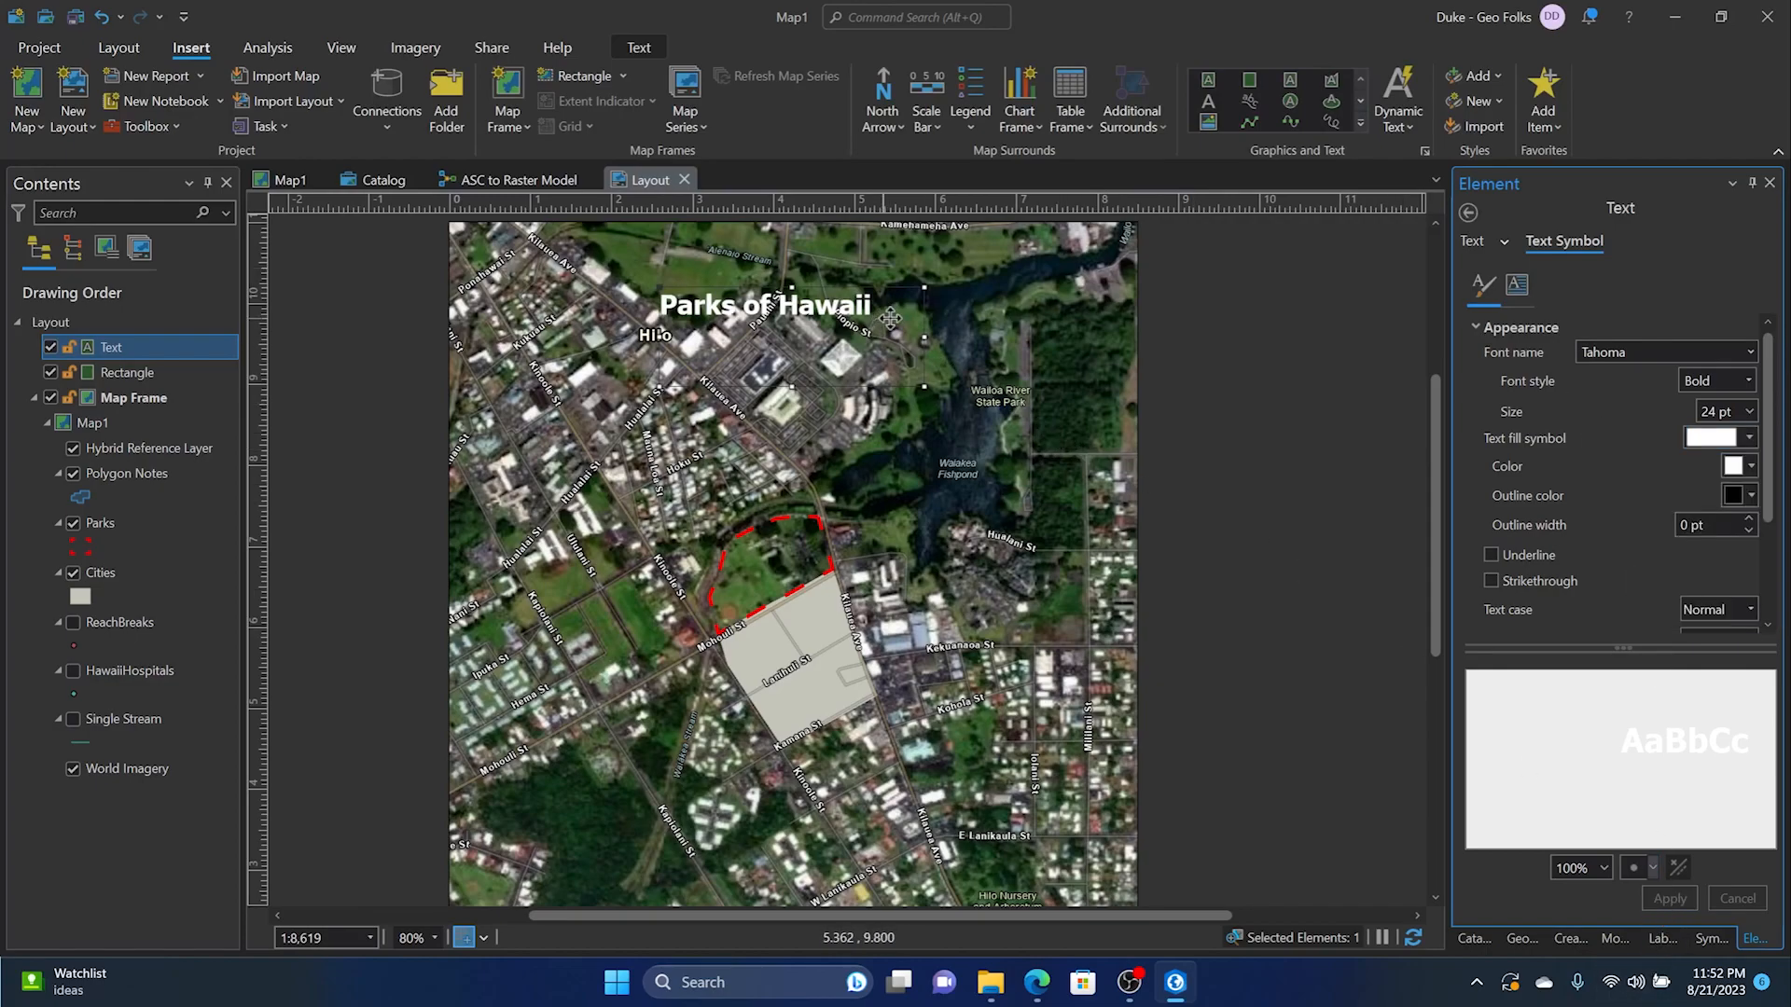
# Step: Apply a new horizontal alignment to the title from the Position settings
pyautogui.scroll(-3)
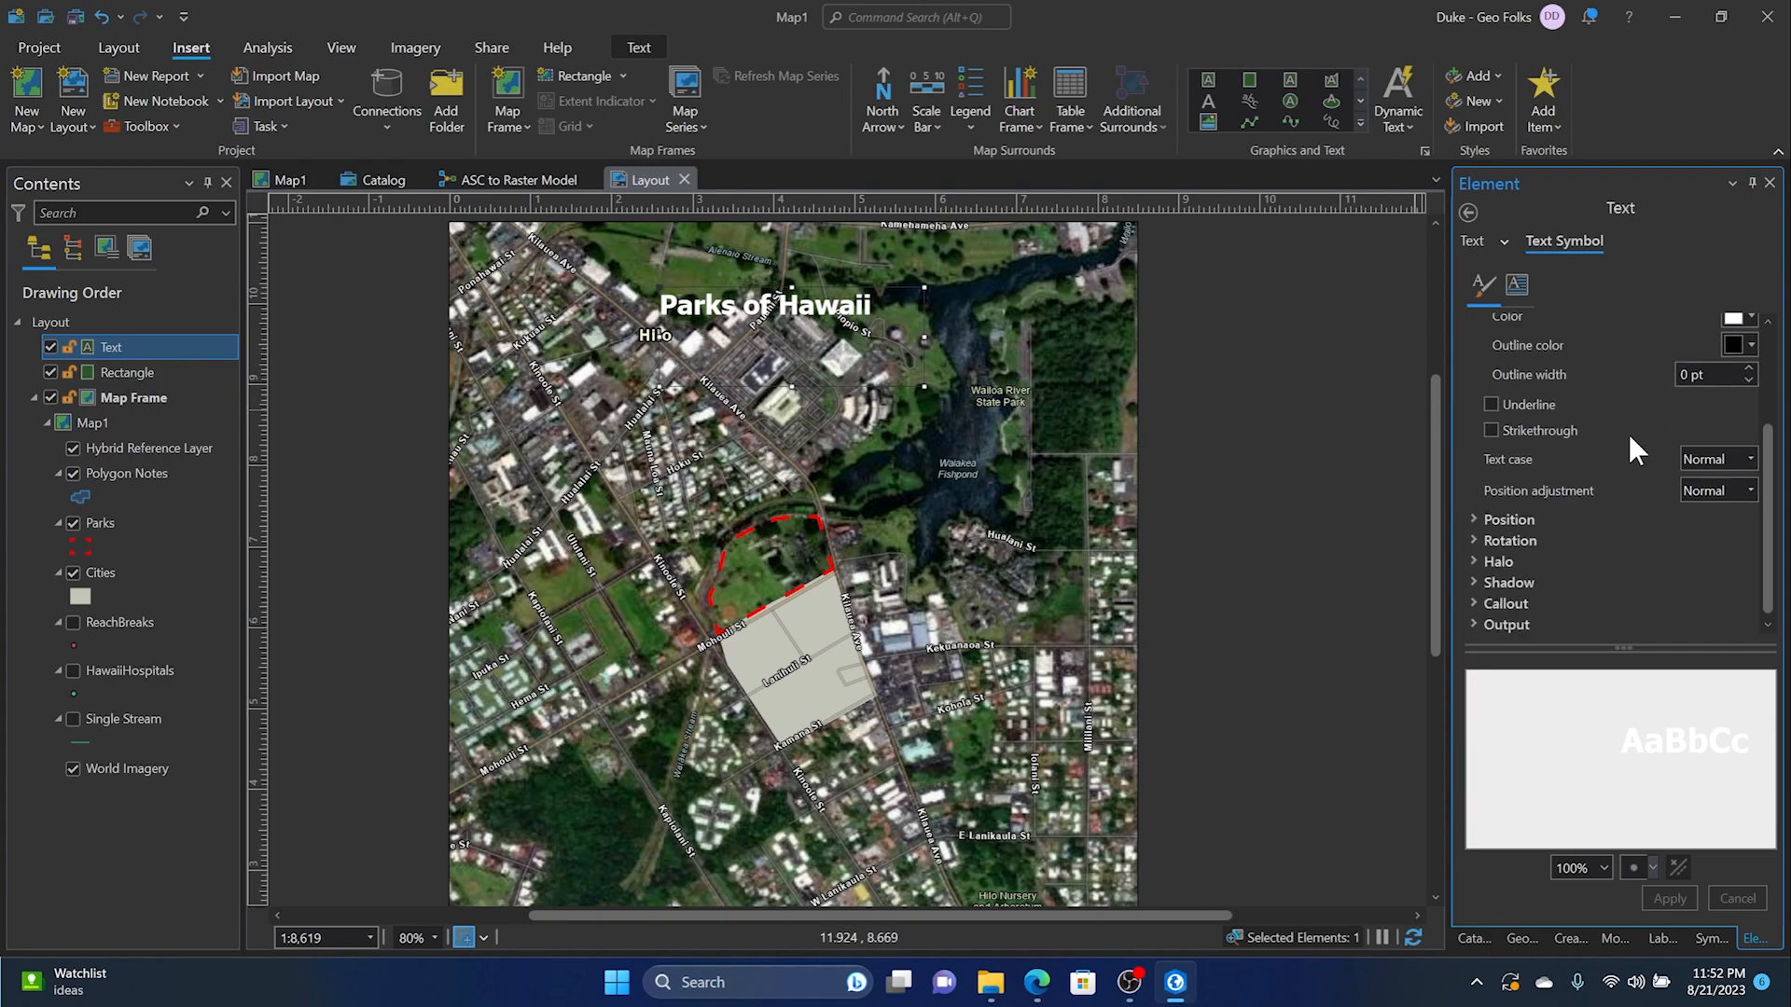
pyautogui.click(1503, 519)
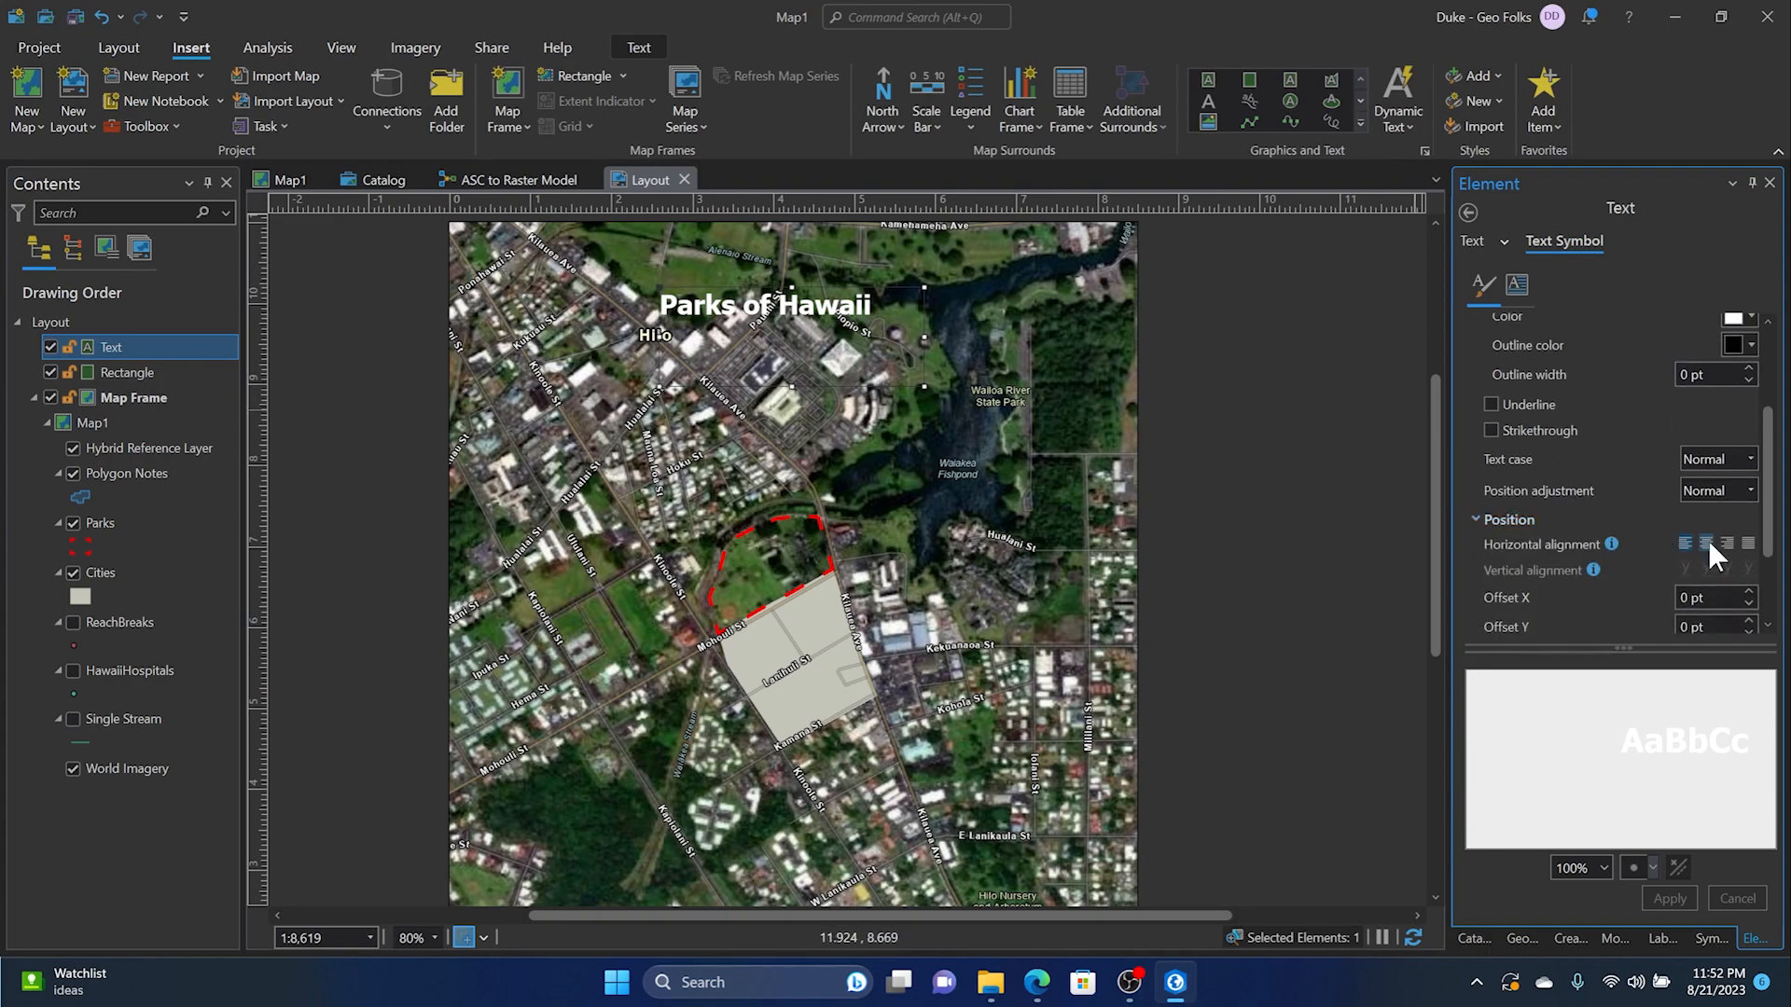
pyautogui.click(1713, 545)
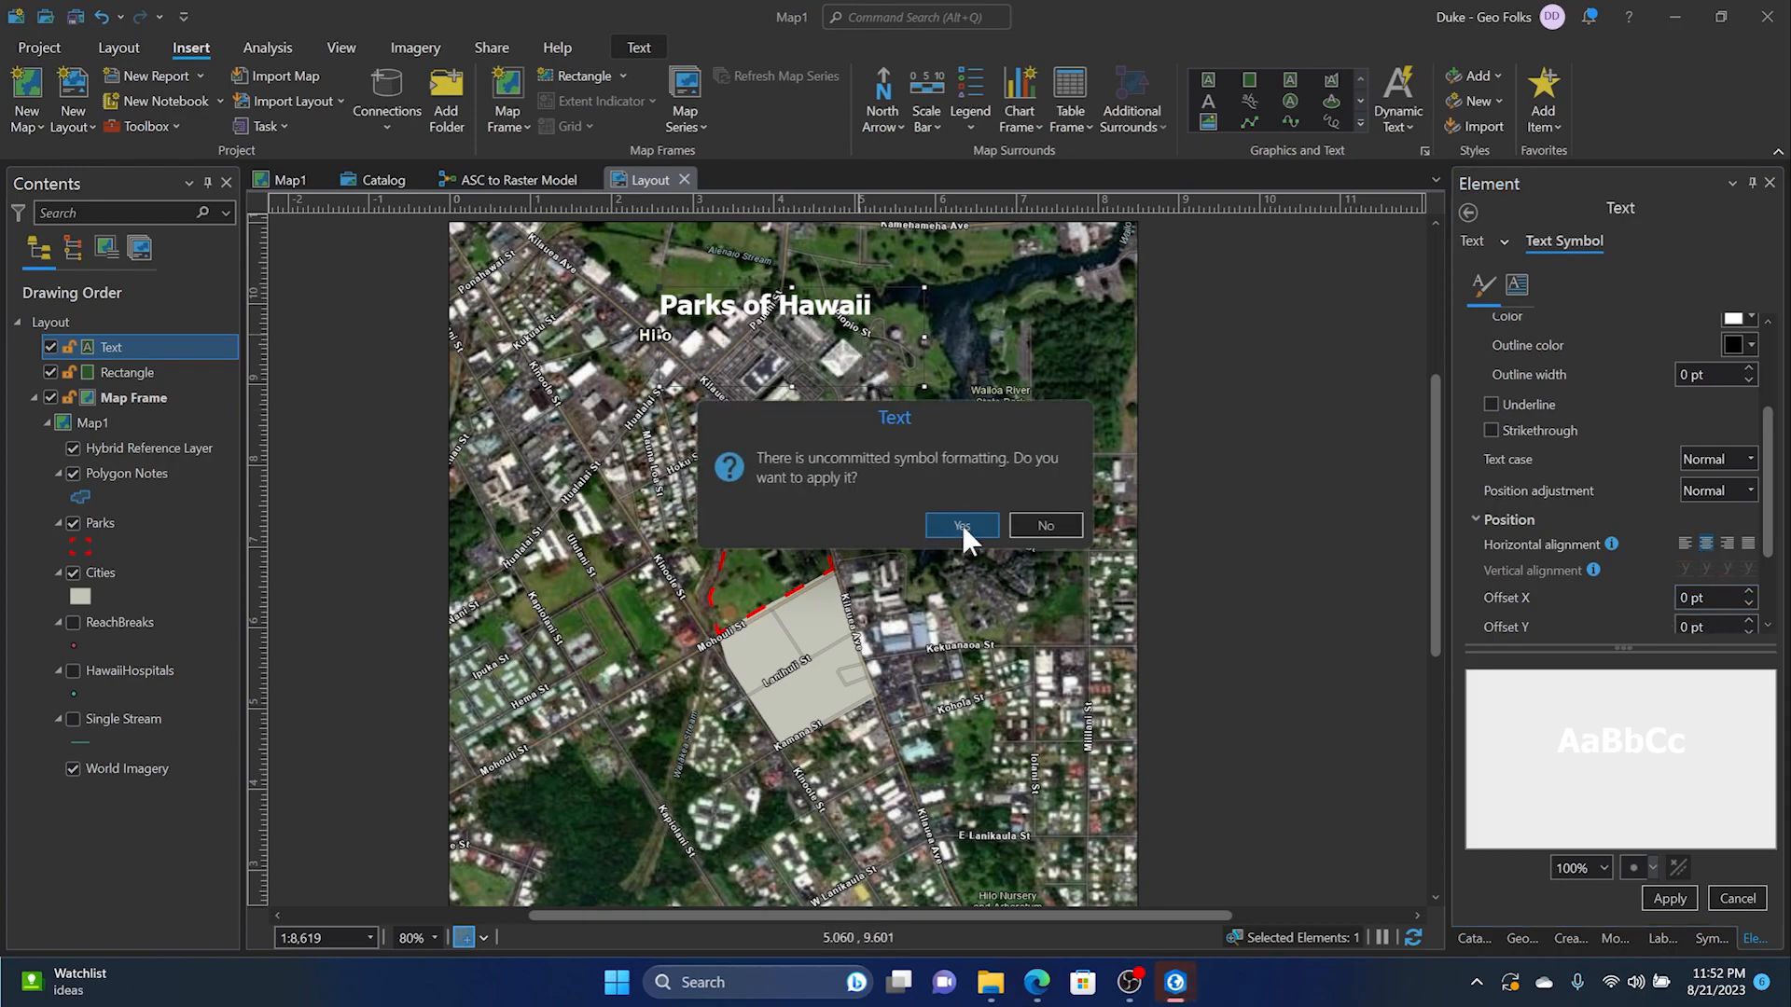
pyautogui.click(963, 526)
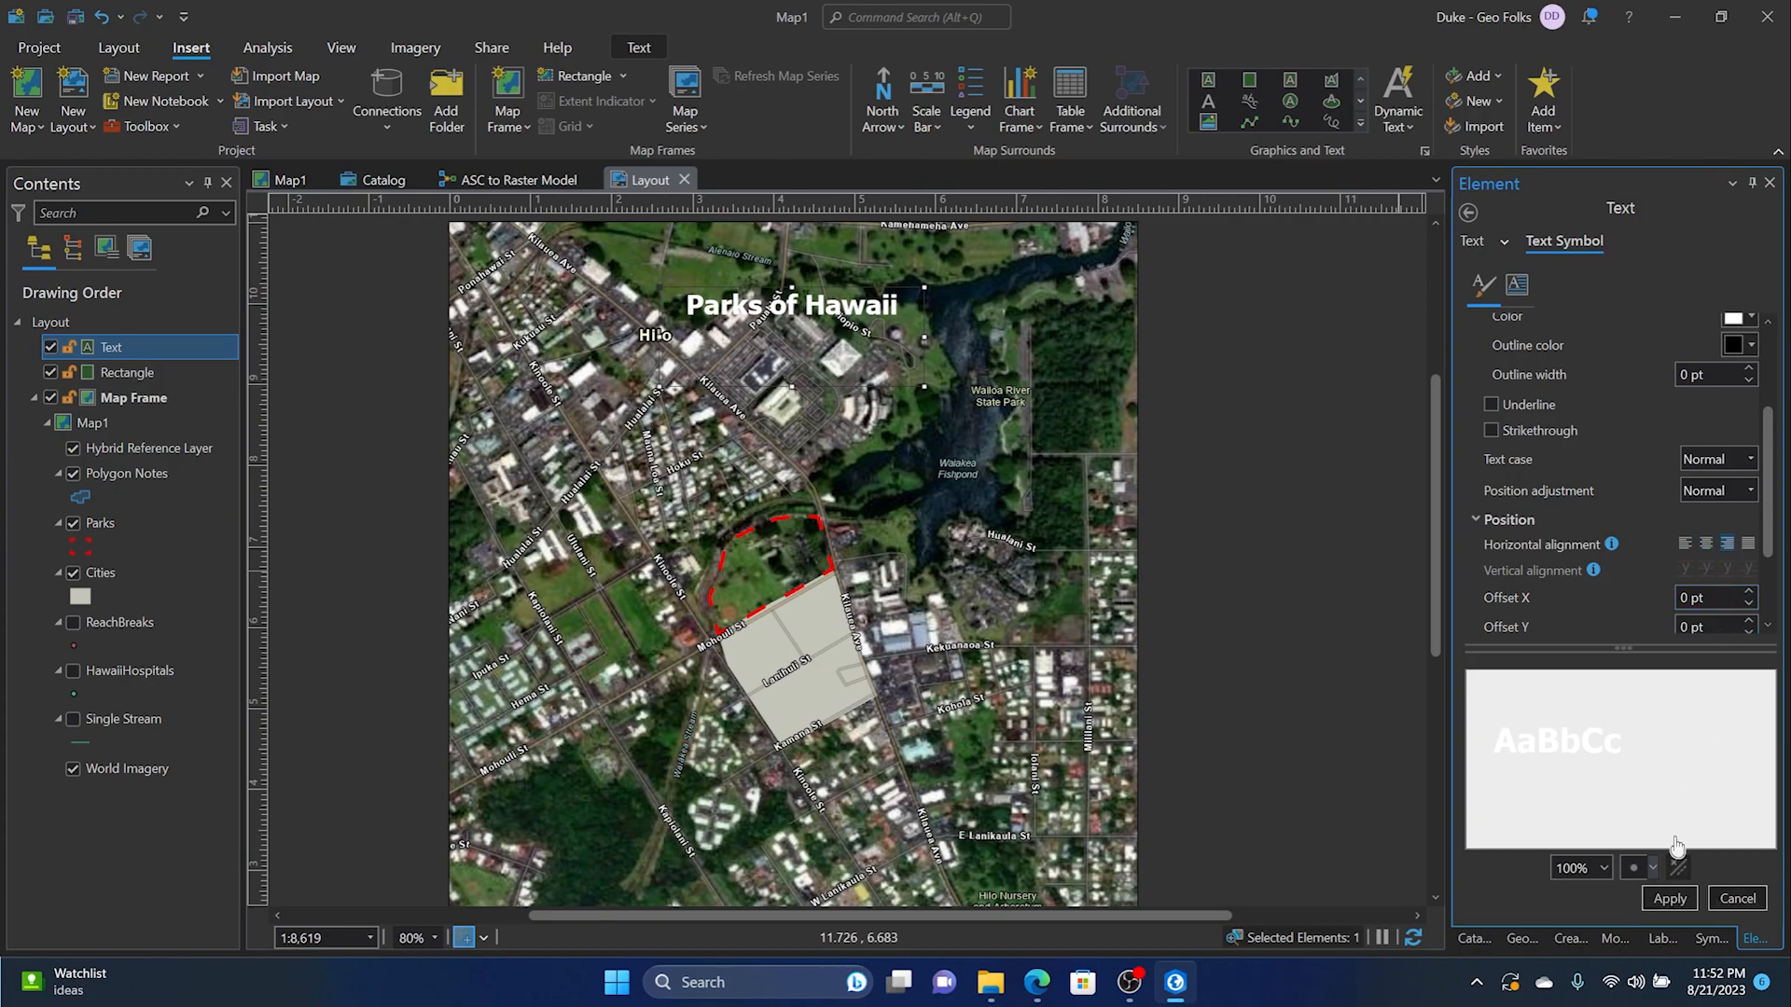
pyautogui.click(1472, 241)
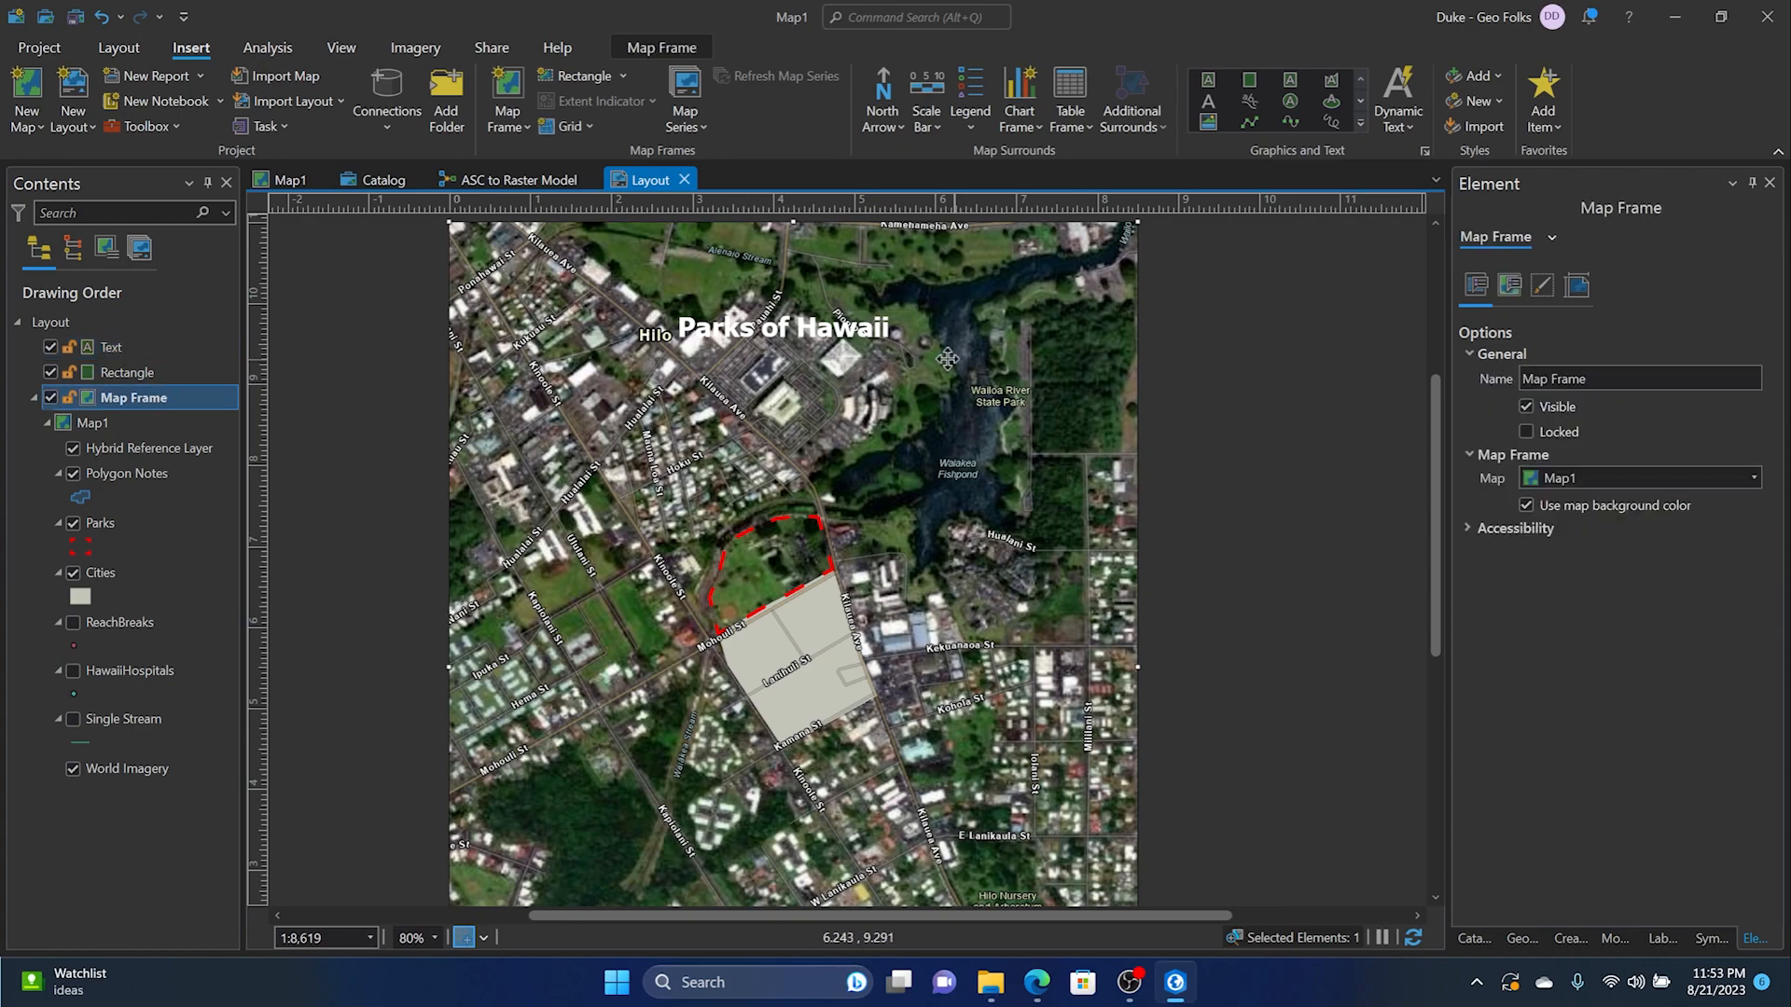
# Step: Give the white title a 1 pt black outline and apply it
pyautogui.click(780, 326)
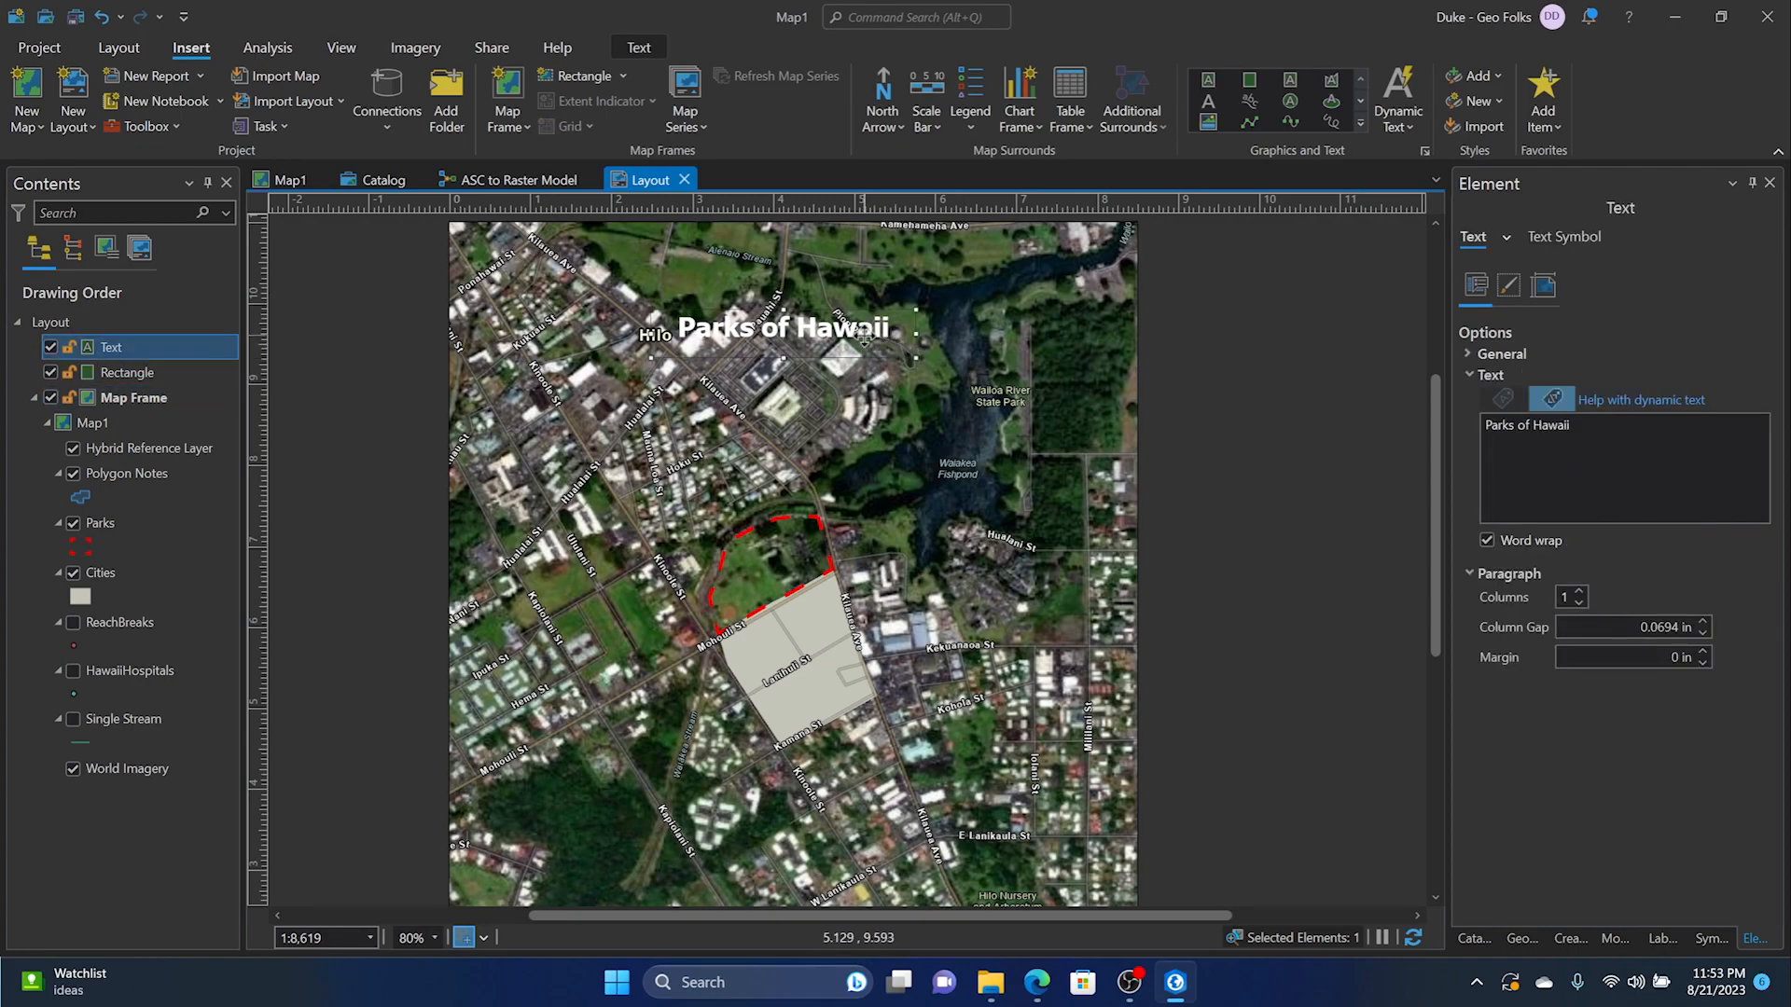
pyautogui.click(1563, 237)
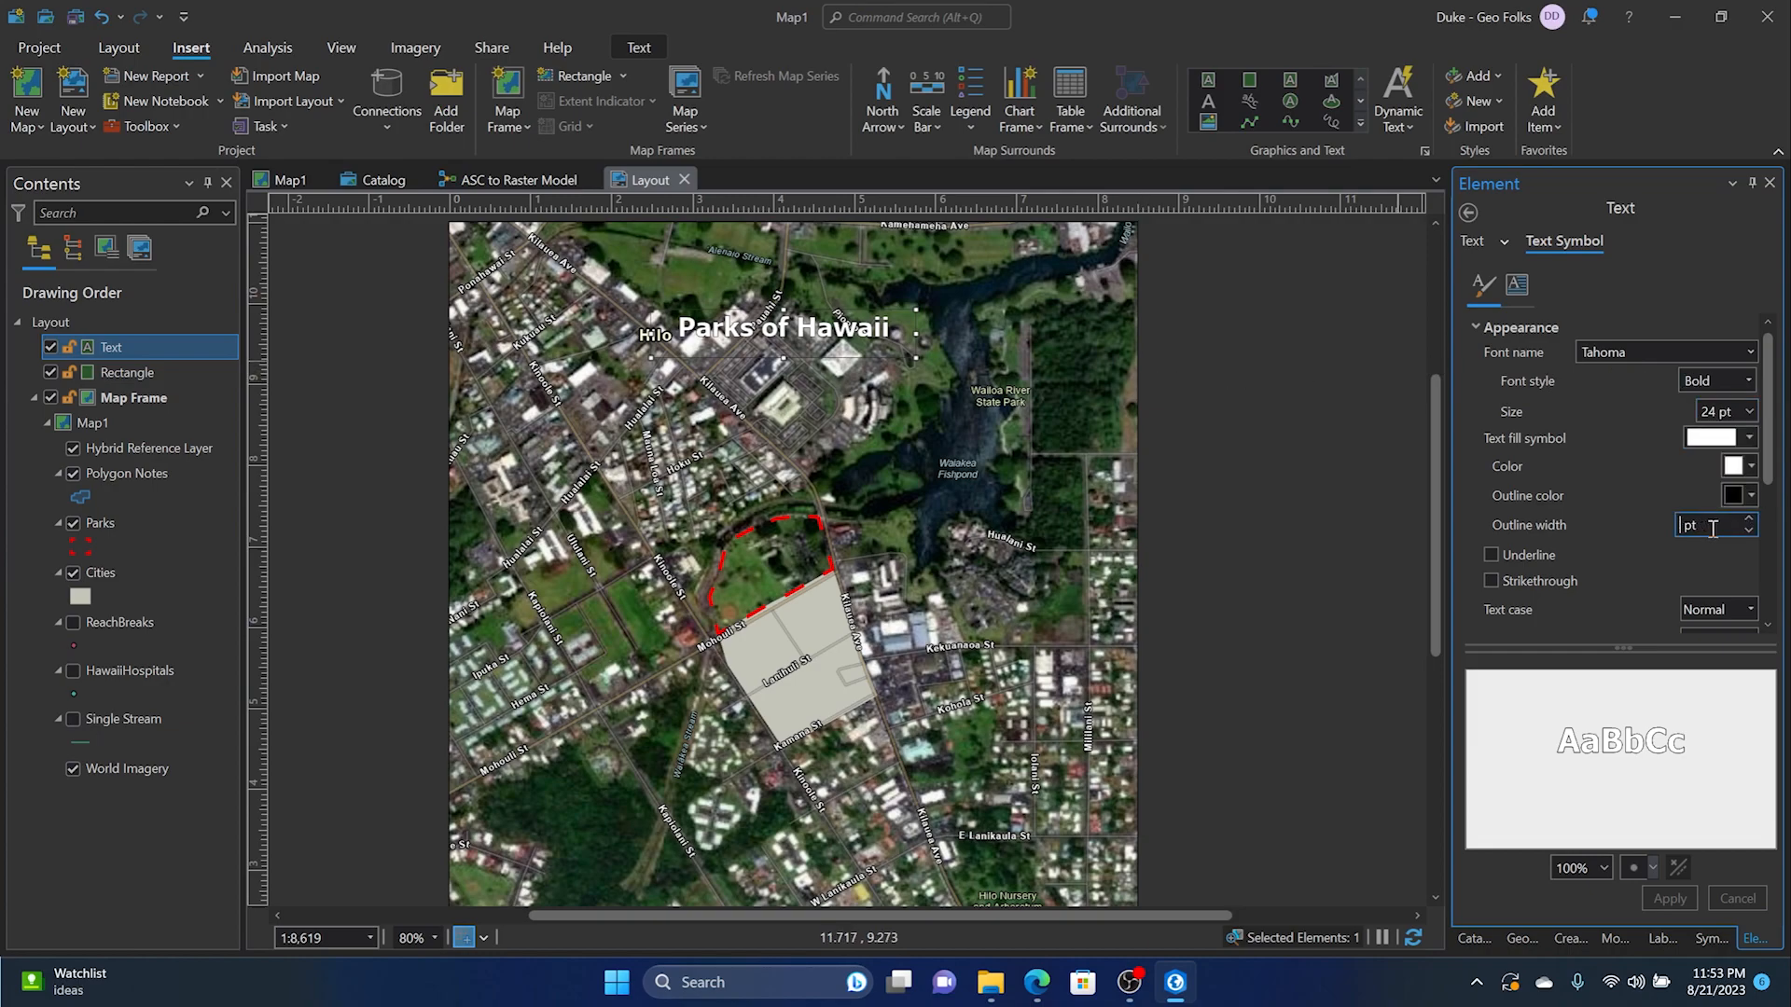
pyautogui.write('1')
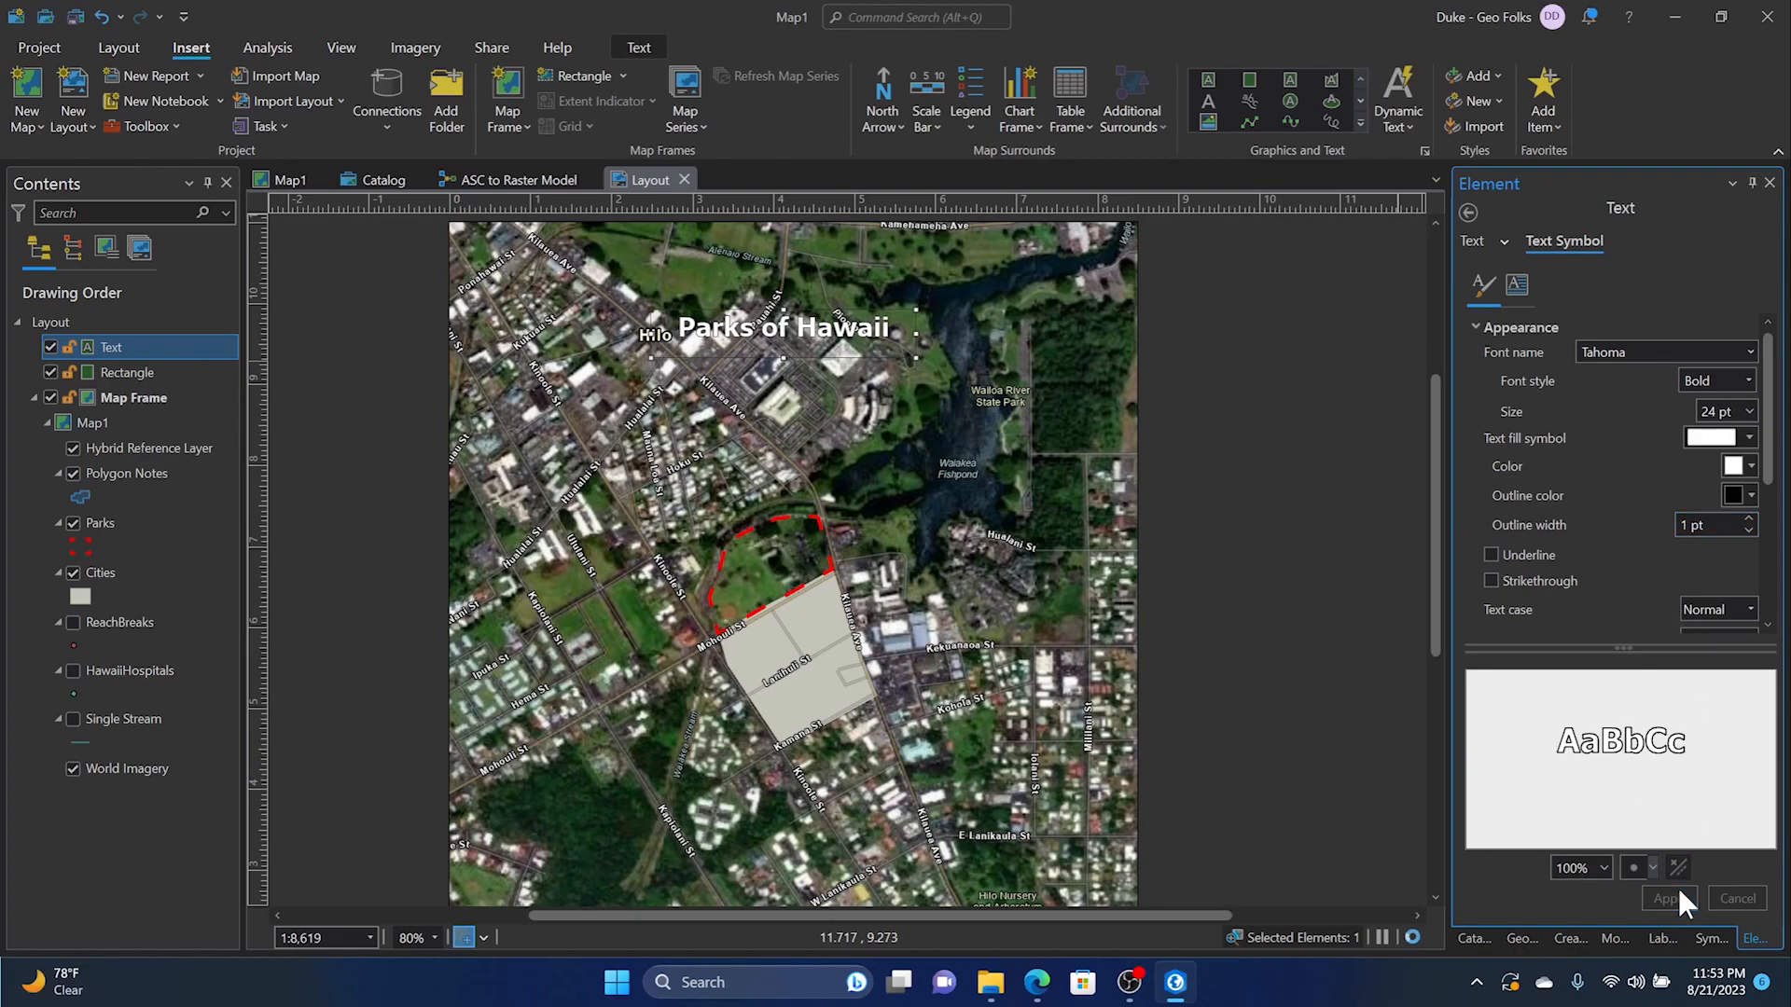
pyautogui.click(135, 397)
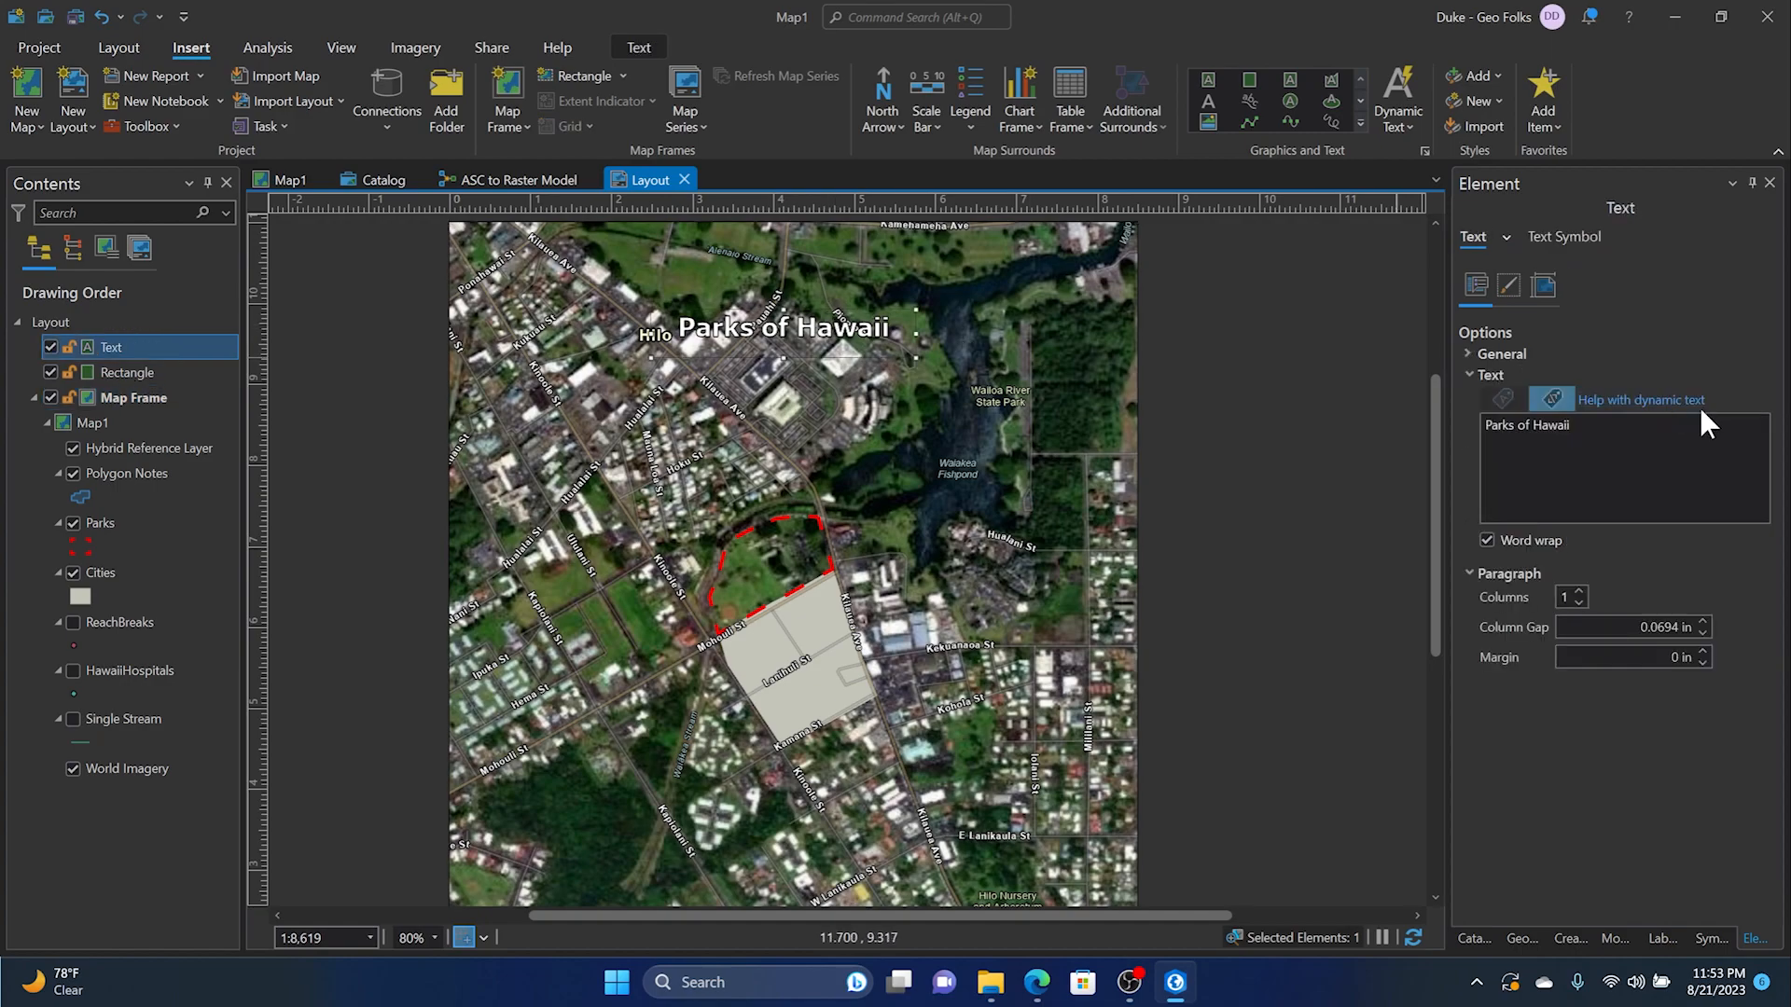
# Step: Set the title font to Showcard Gothic and choose a larger size
pyautogui.click(1563, 237)
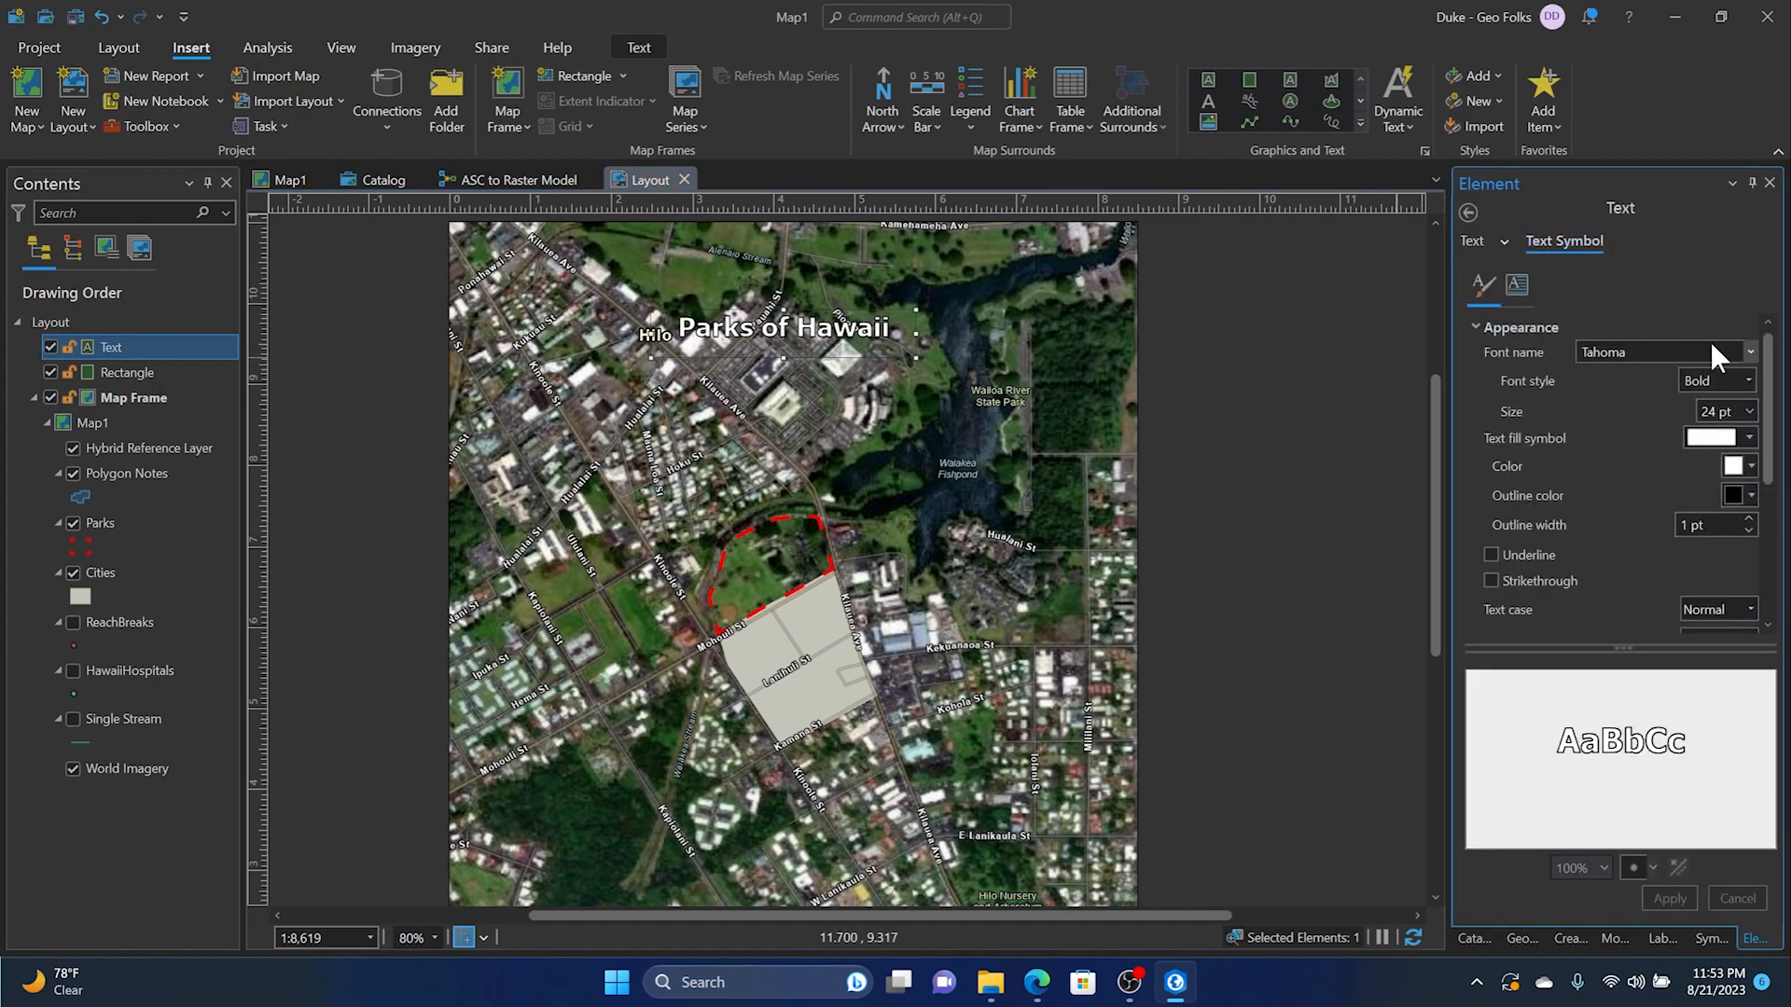
pyautogui.click(1751, 350)
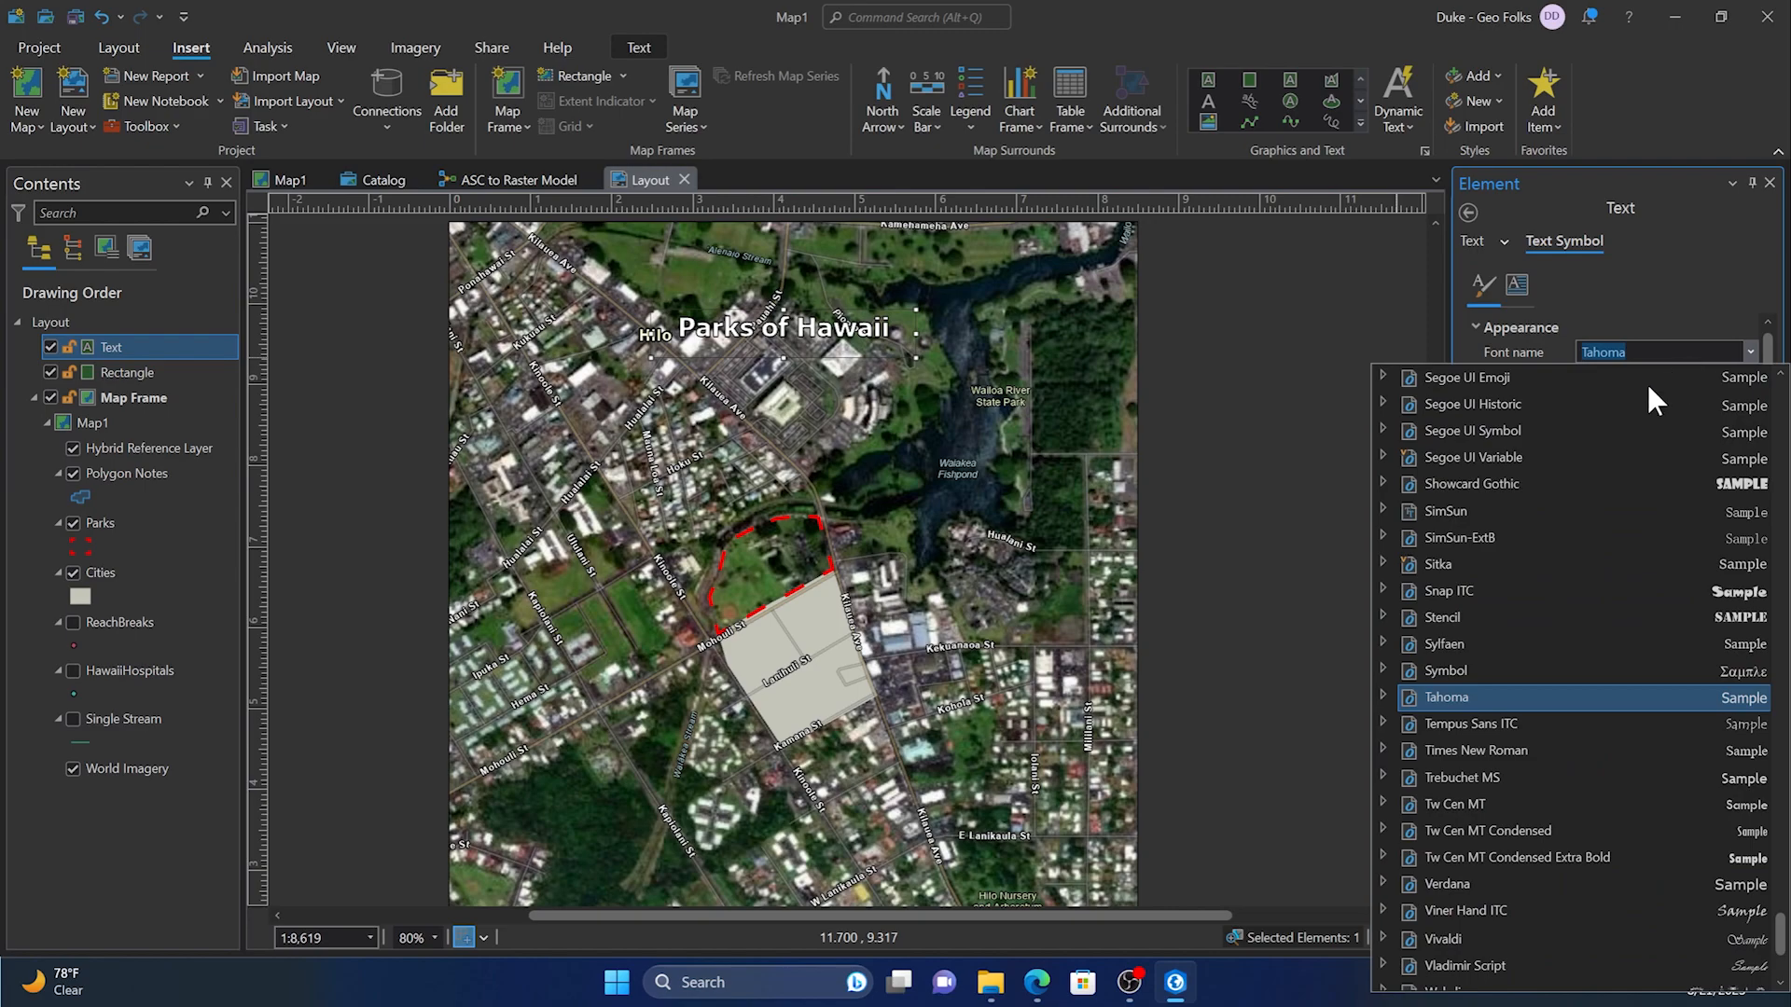
pyautogui.click(1470, 483)
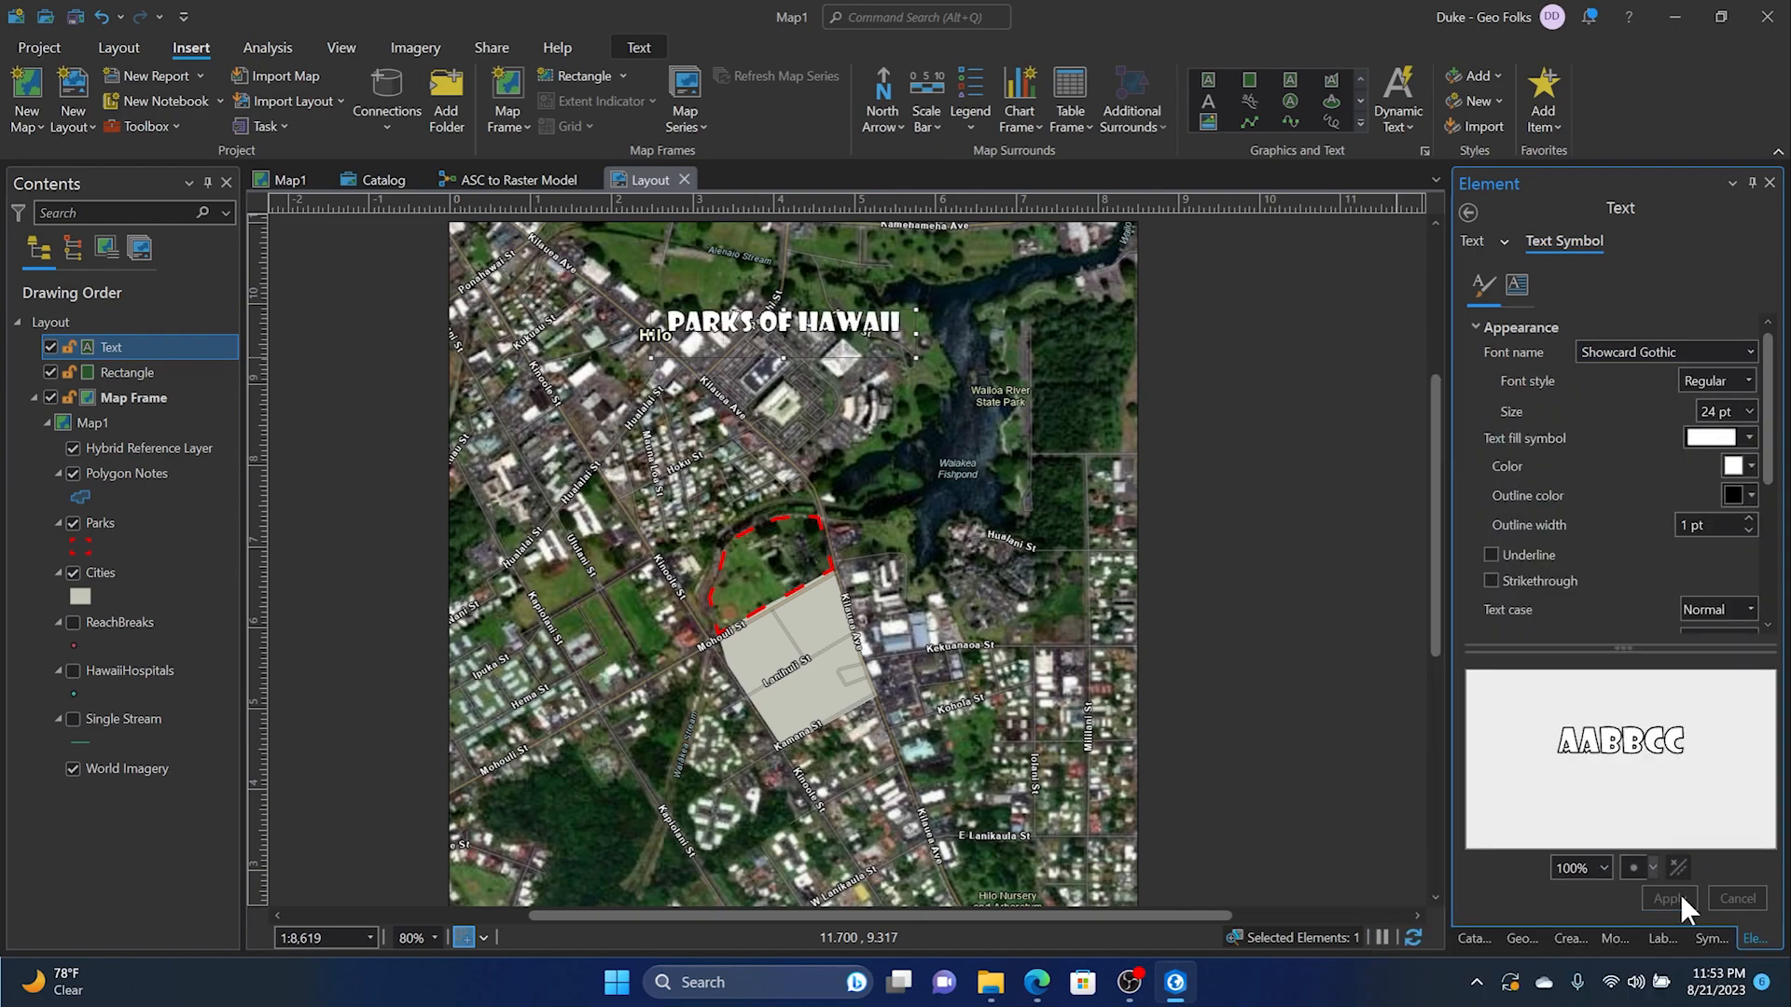
pyautogui.click(1754, 411)
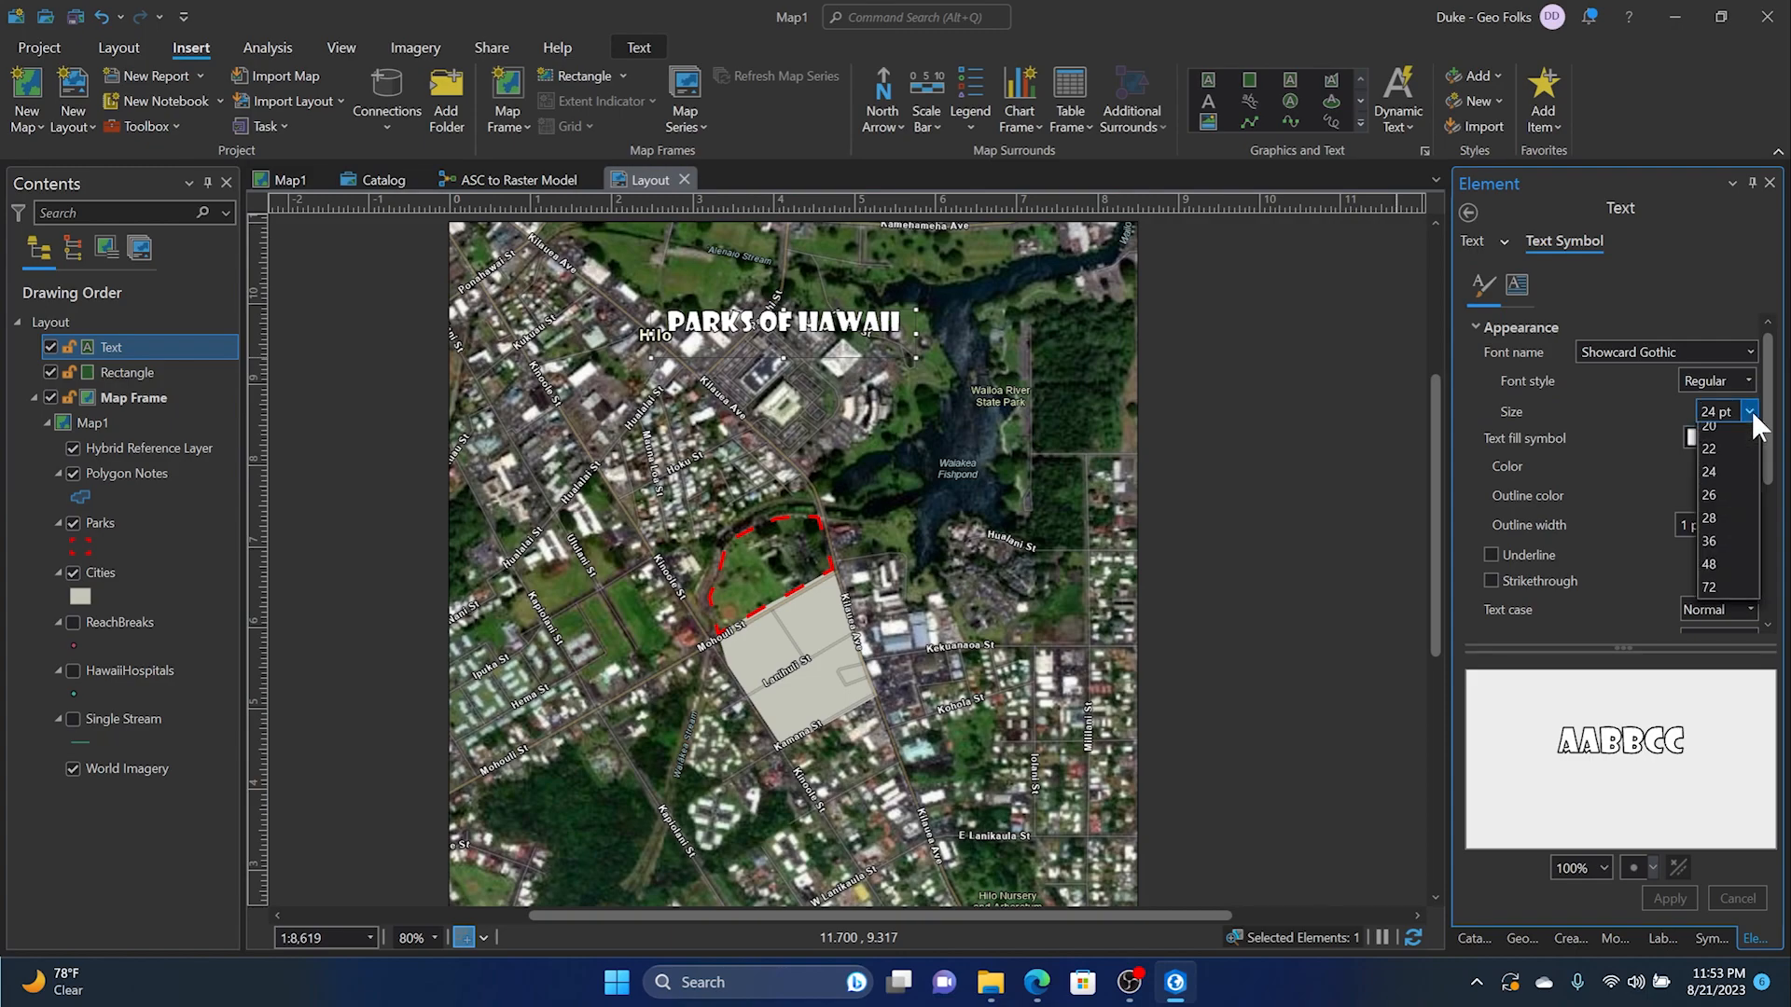
pyautogui.click(1712, 541)
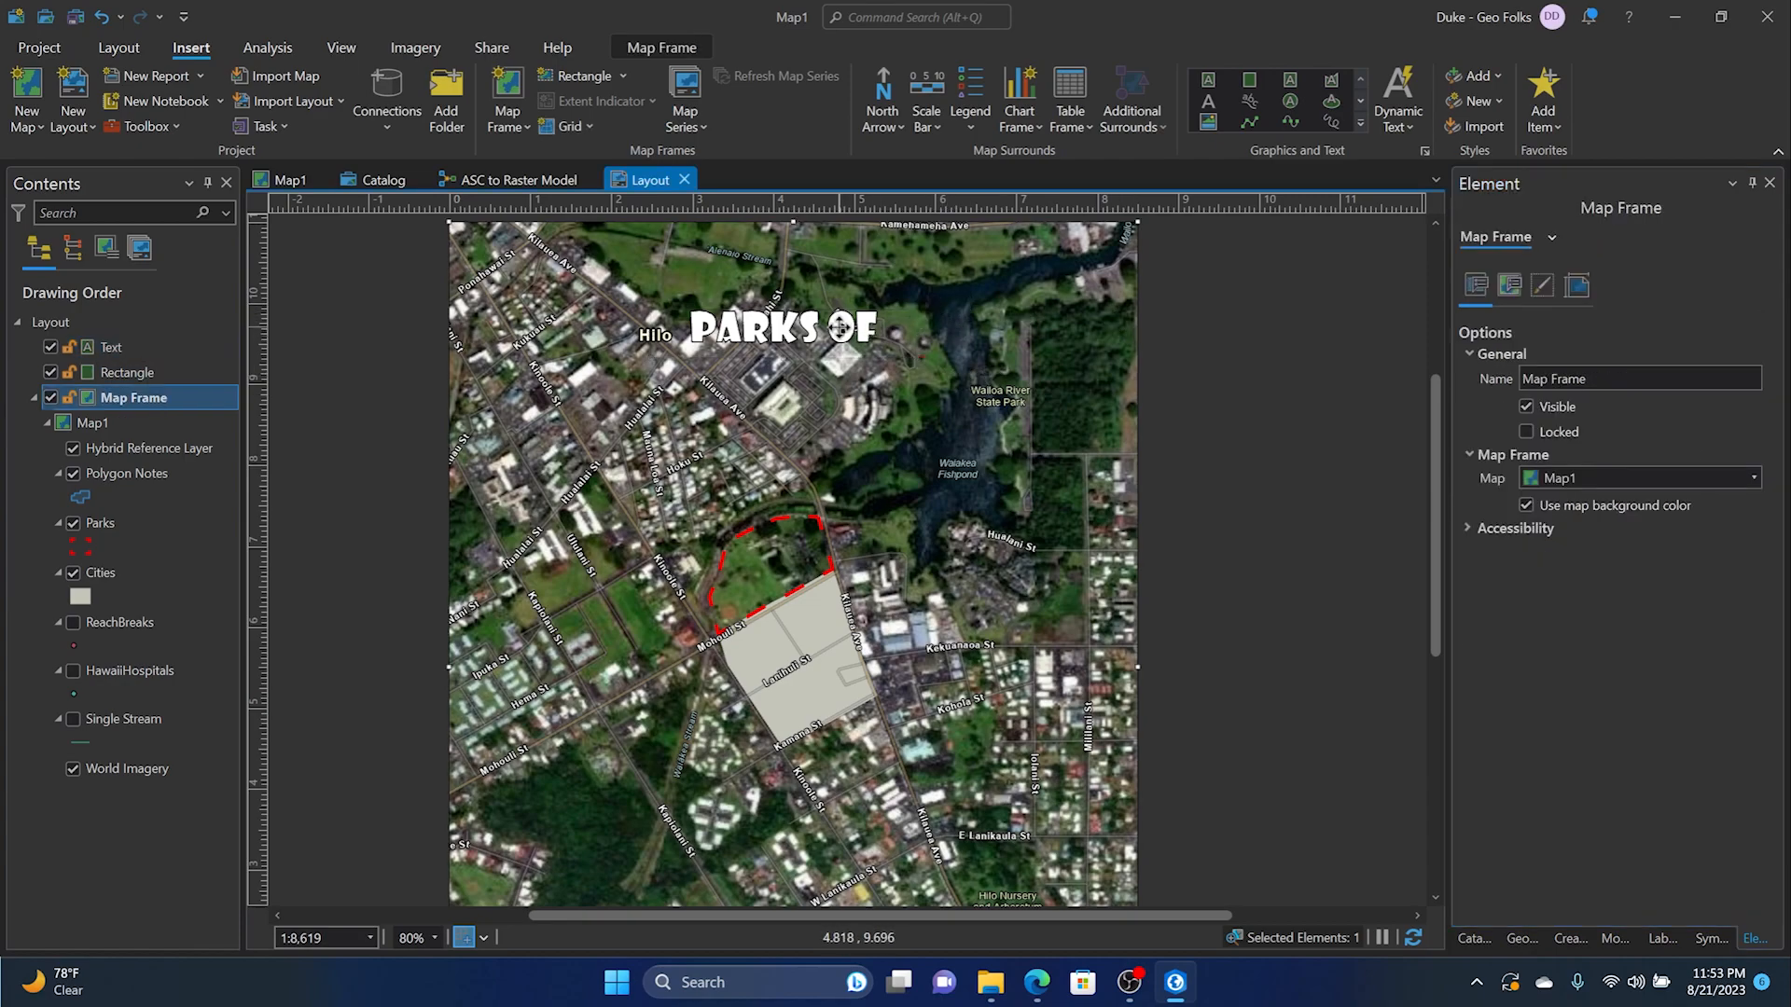
# Step: Resize the text box so 'PARKS OF HAWAII' fits on one line near the map top
pyautogui.click(783, 326)
pyautogui.write(' Hawaii')
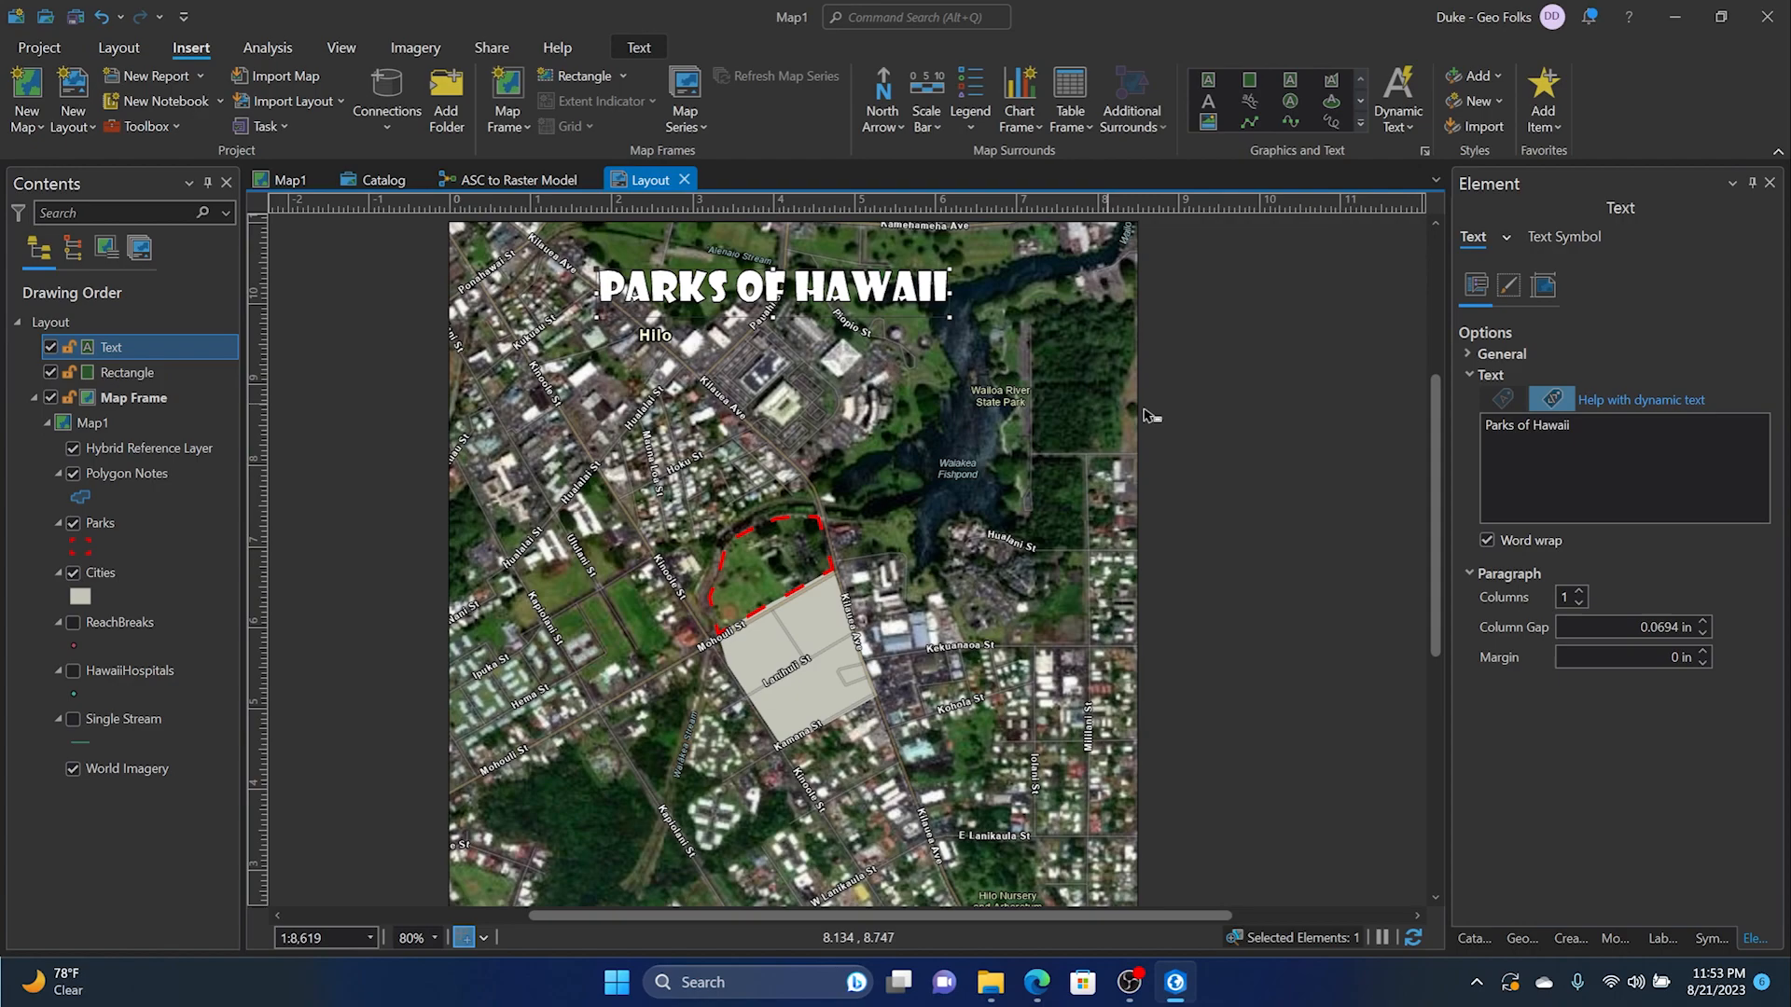
pyautogui.click(1019, 350)
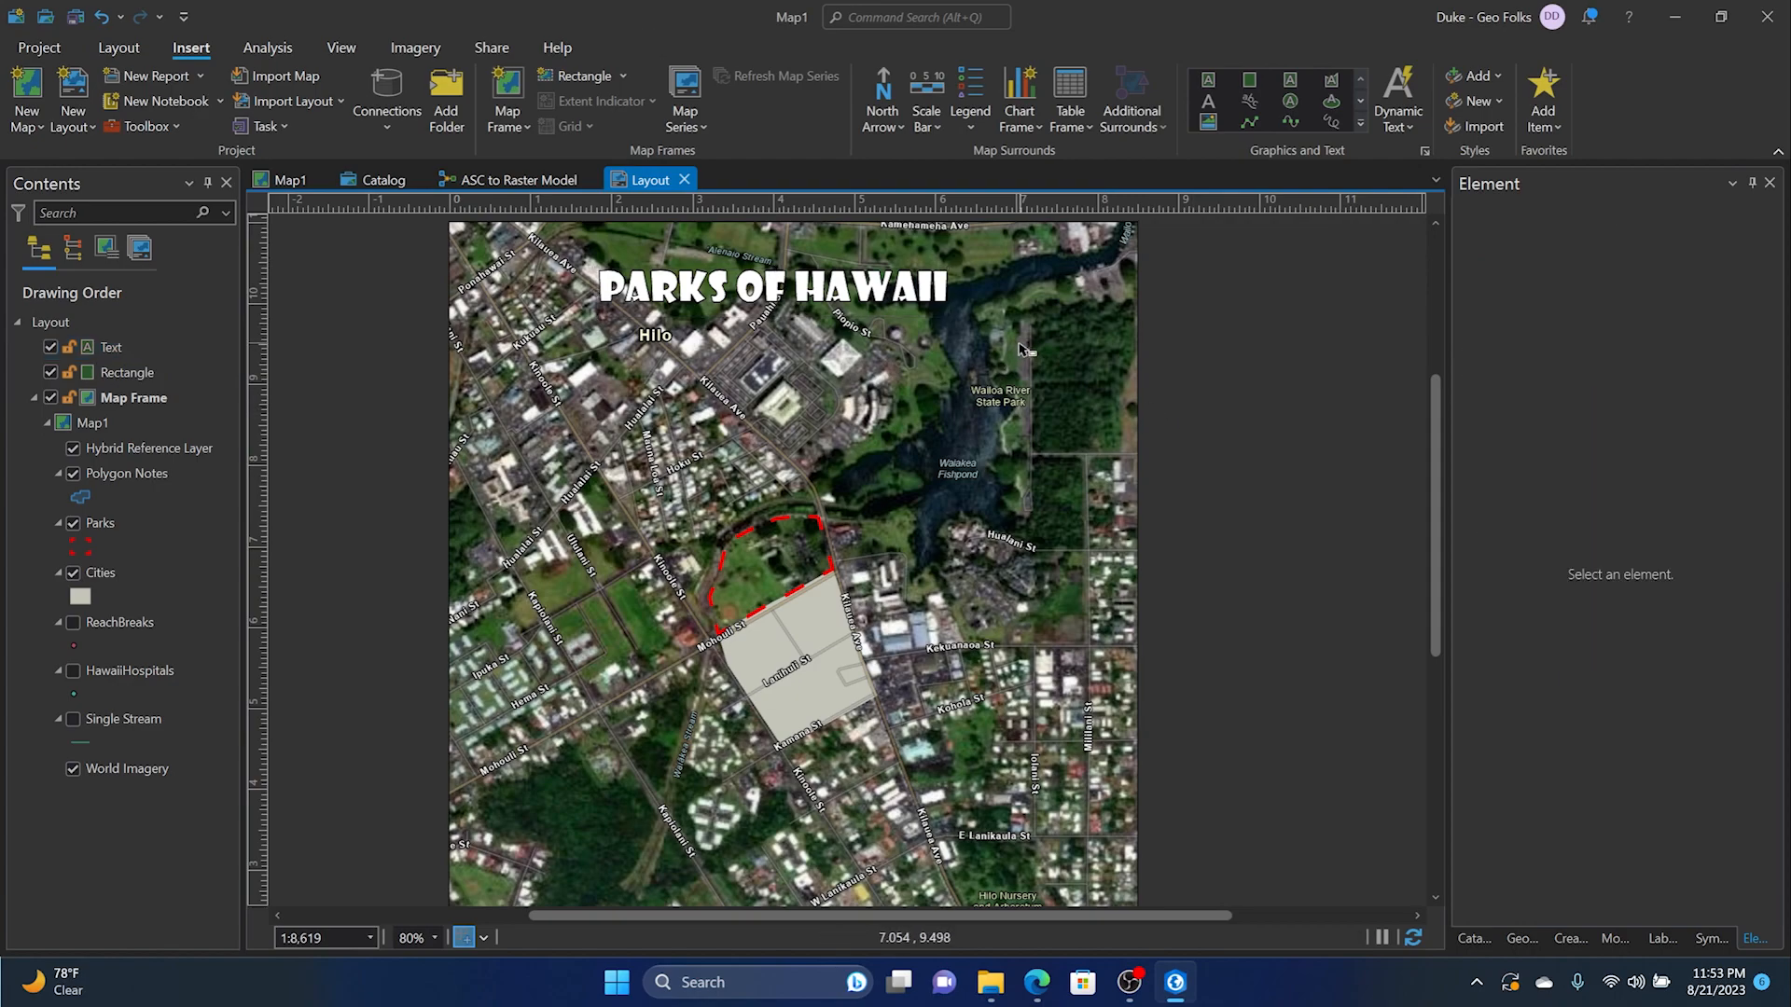
pyautogui.click(772, 284)
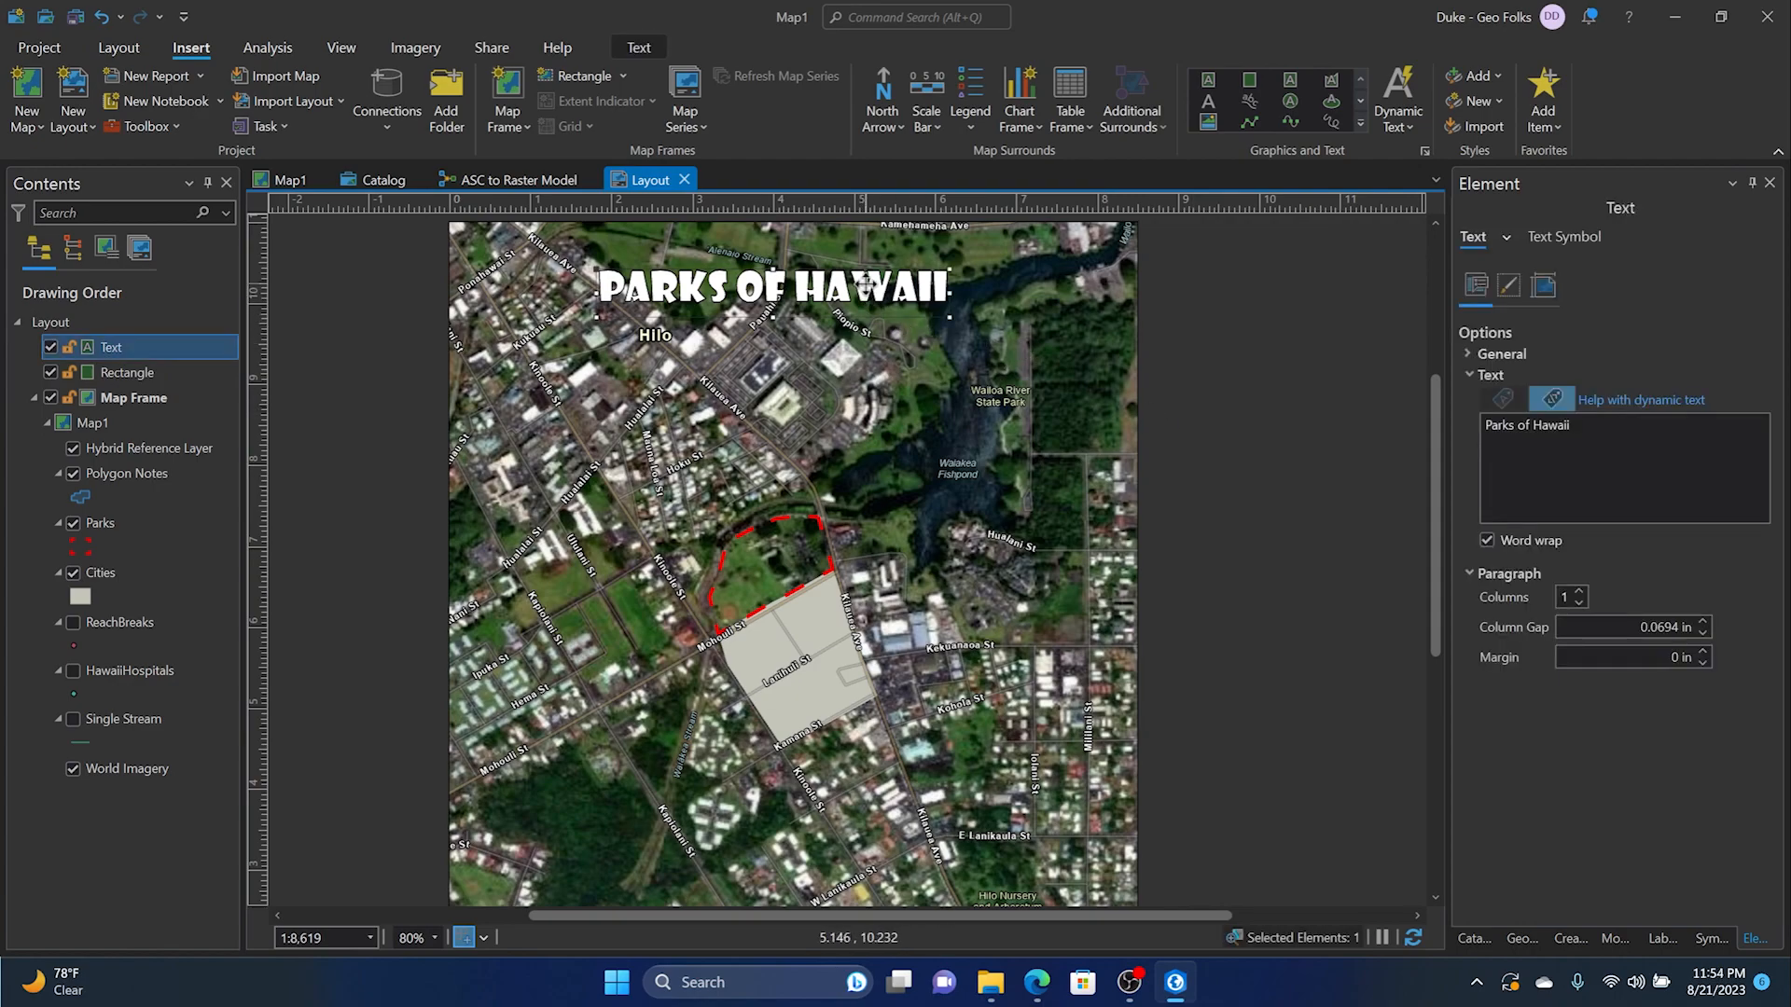